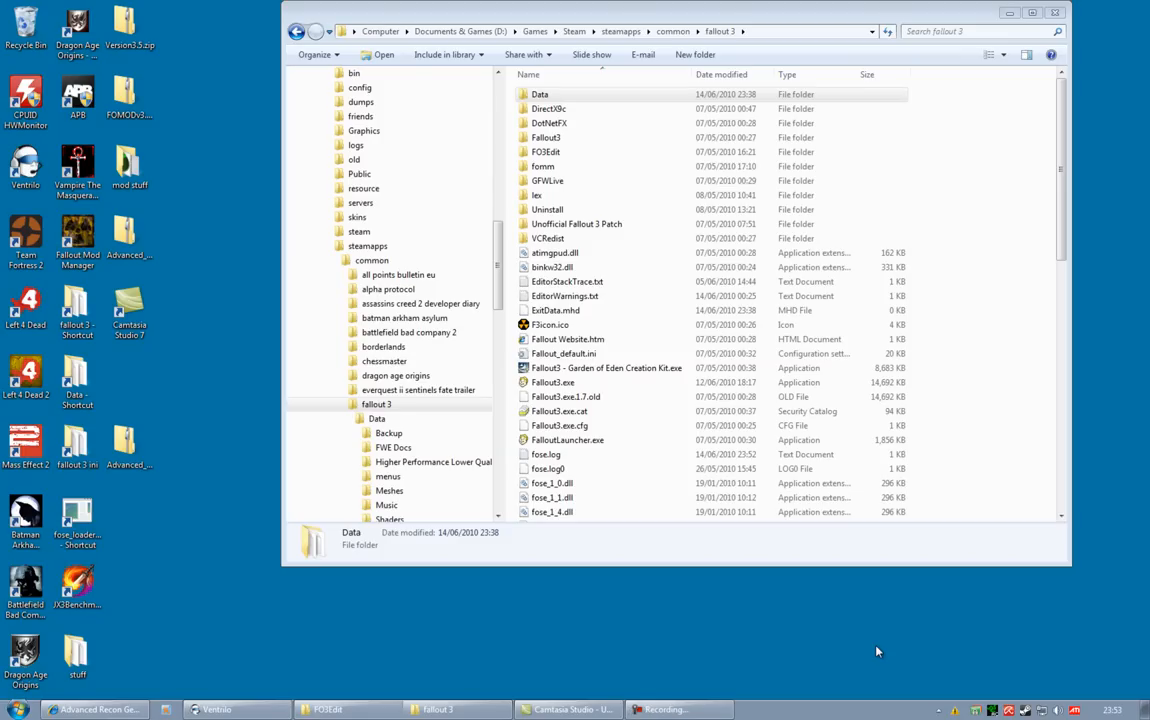
mouse_move(612, 412)
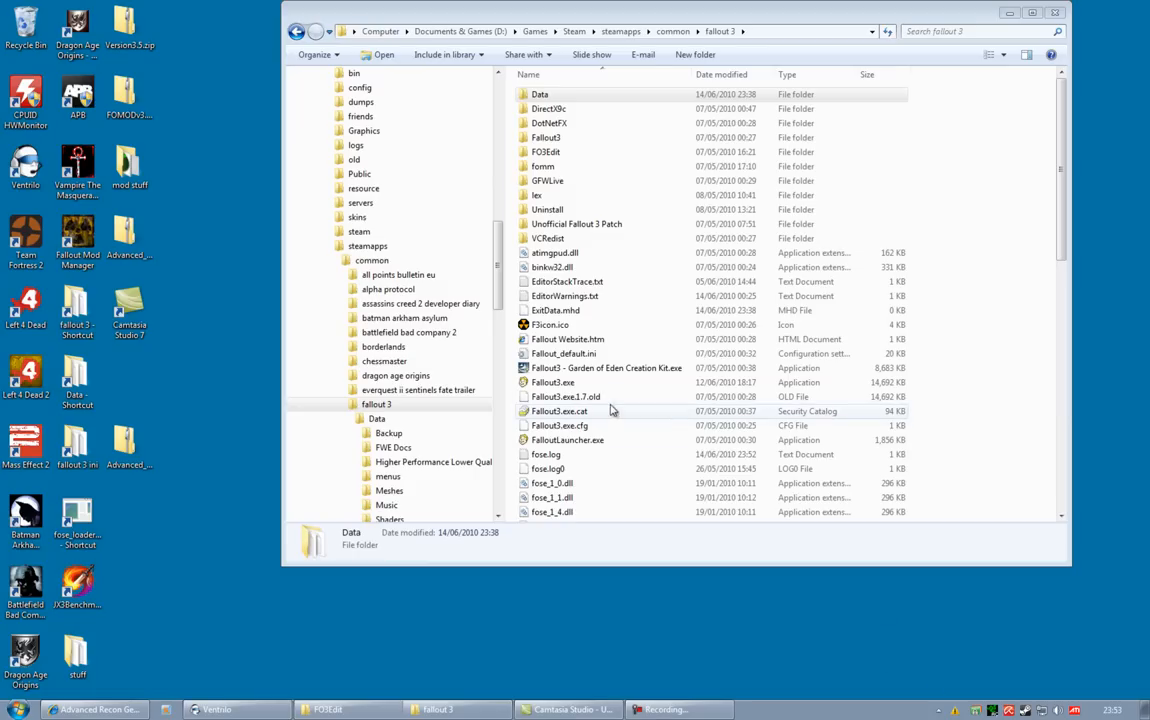
Remove the AdvancedRecon folder from Data\Meshes, leaving only 'AdvancedRecon - Copy'.
click(540, 94)
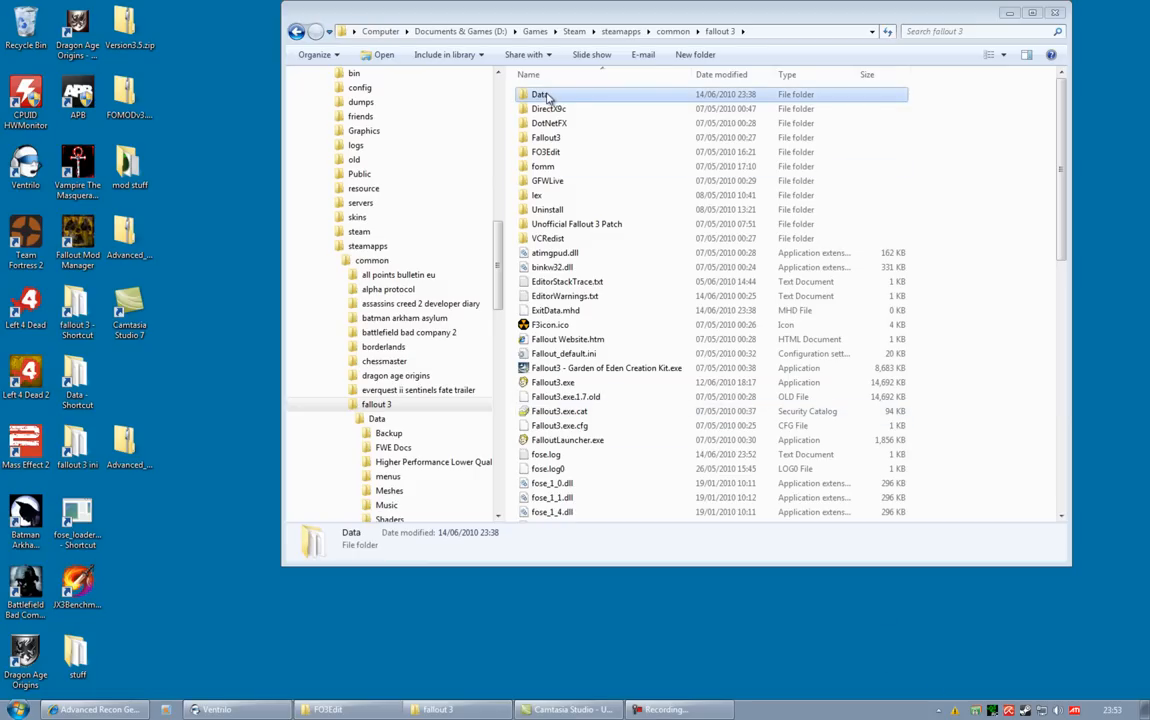
double_click(540, 94)
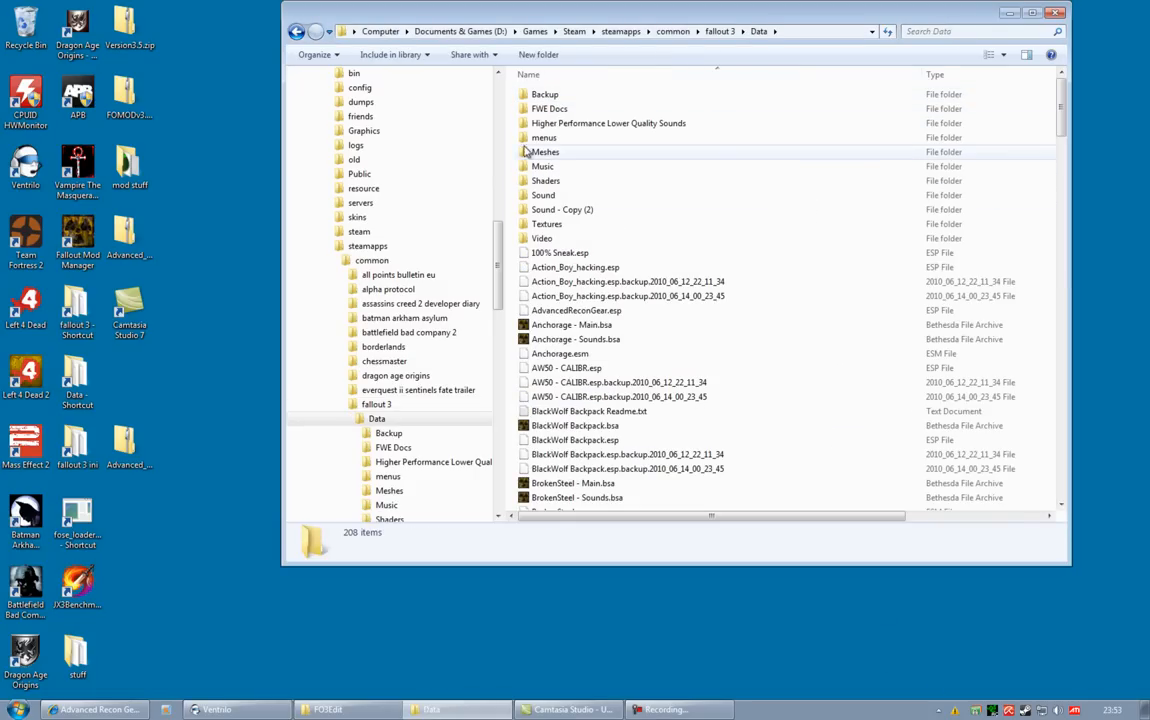
double_click(544, 152)
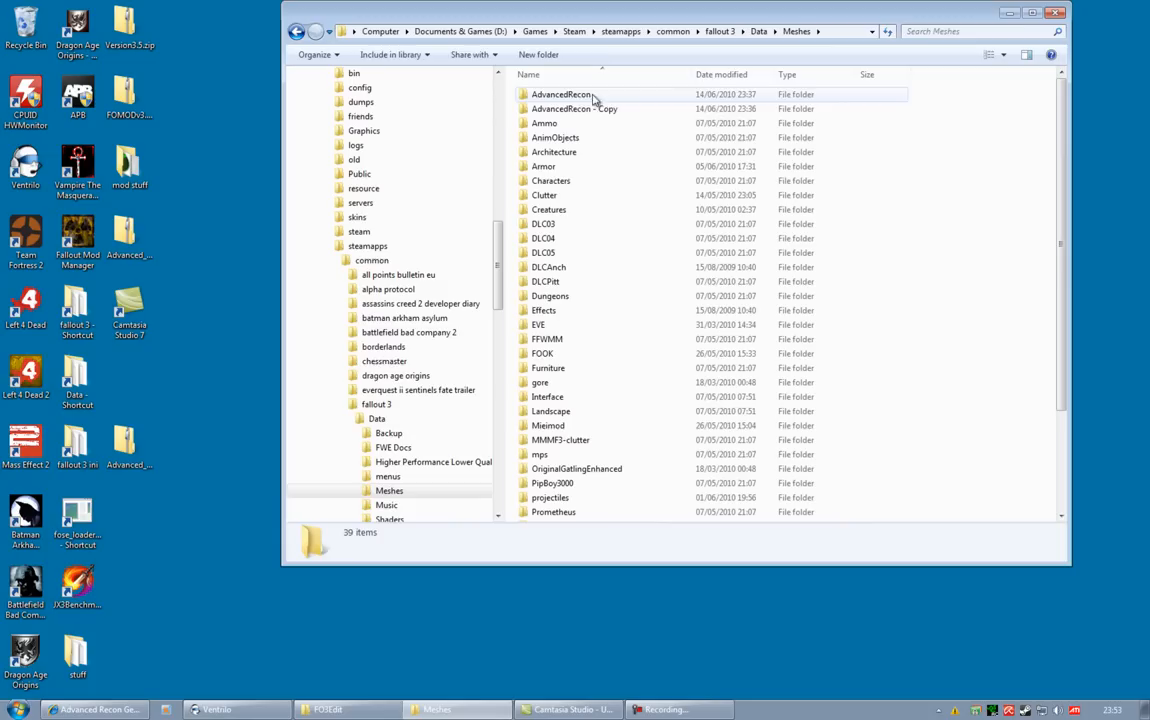
right_click(560, 94)
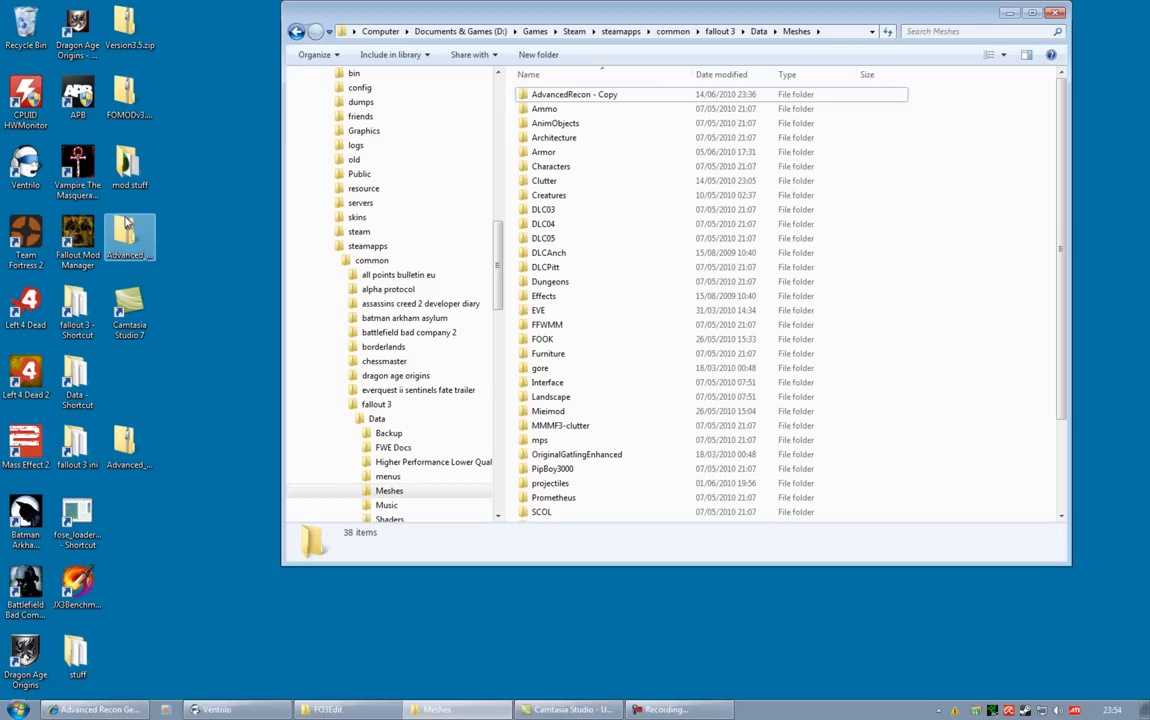
mouse_move(142, 220)
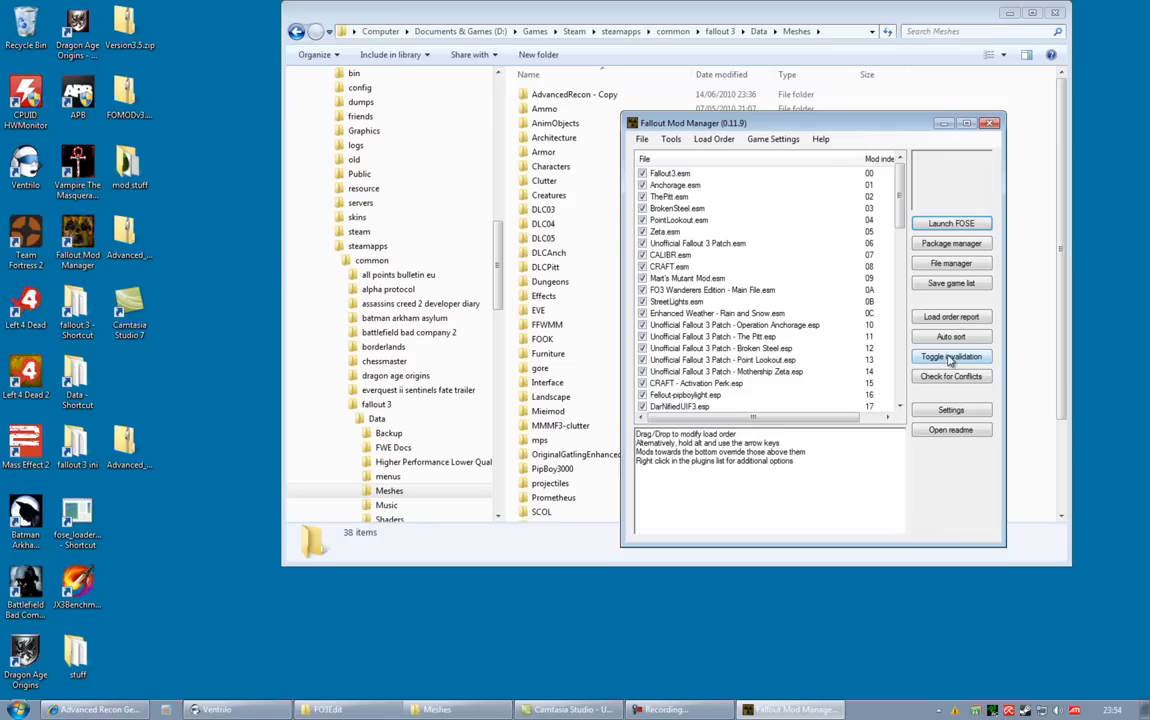
Apply archive invalidation when prompted, then launch Fallout 3 with FOSE.
click(950, 356)
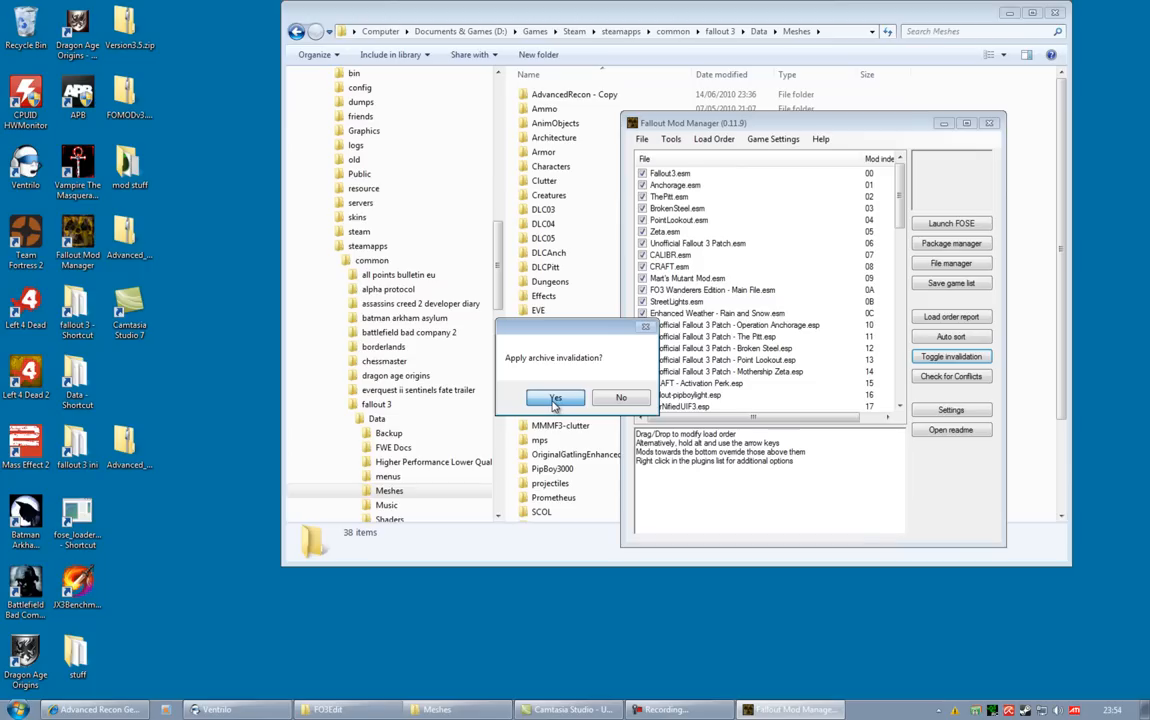
click(556, 396)
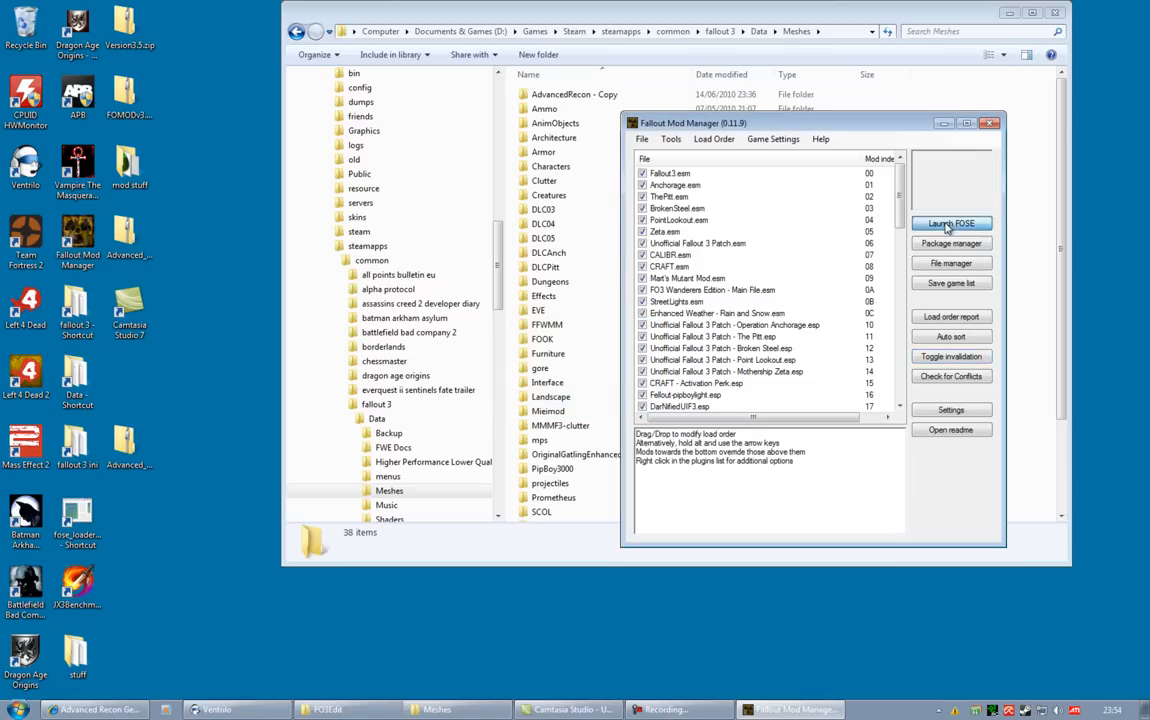
click(950, 224)
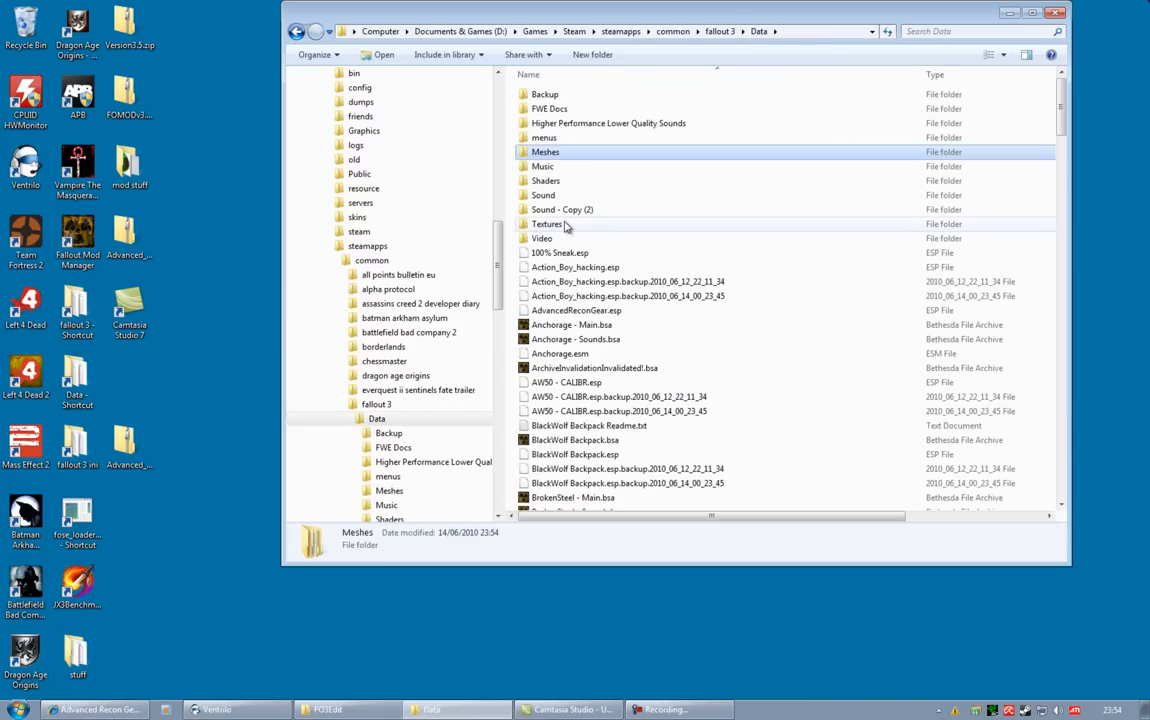
Delete the AdvancedRecon folder from Data\Textures, sending it to the Recycle Bin.
right_click(560, 94)
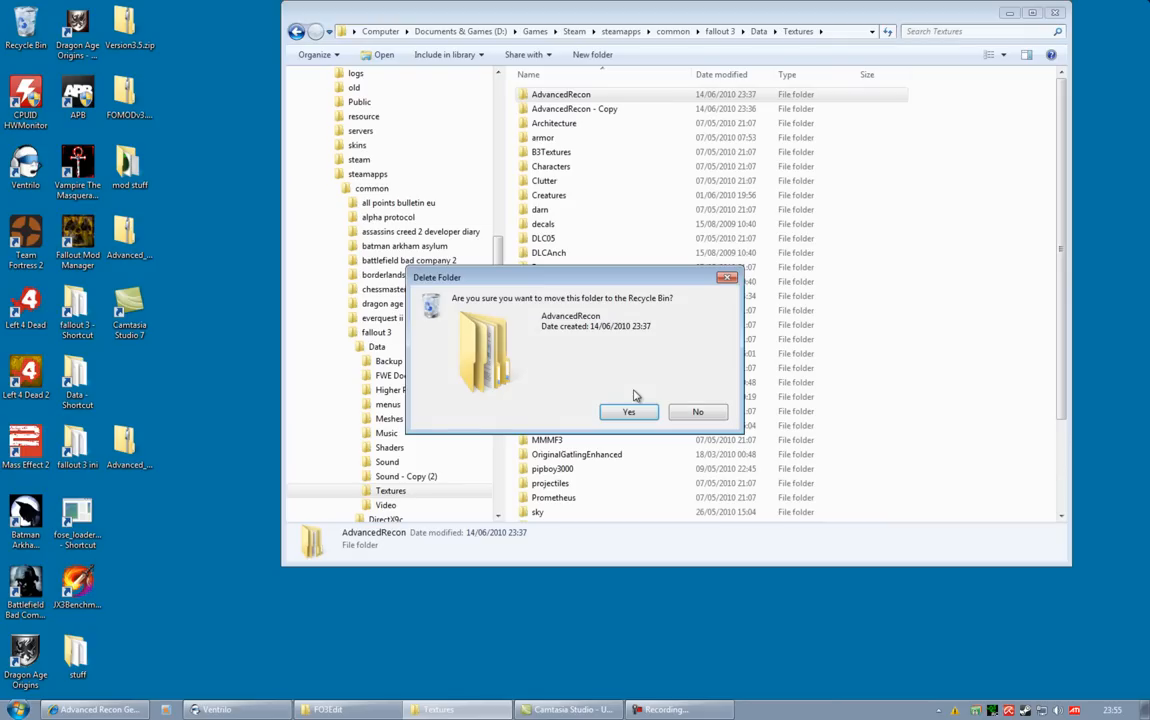
click(628, 412)
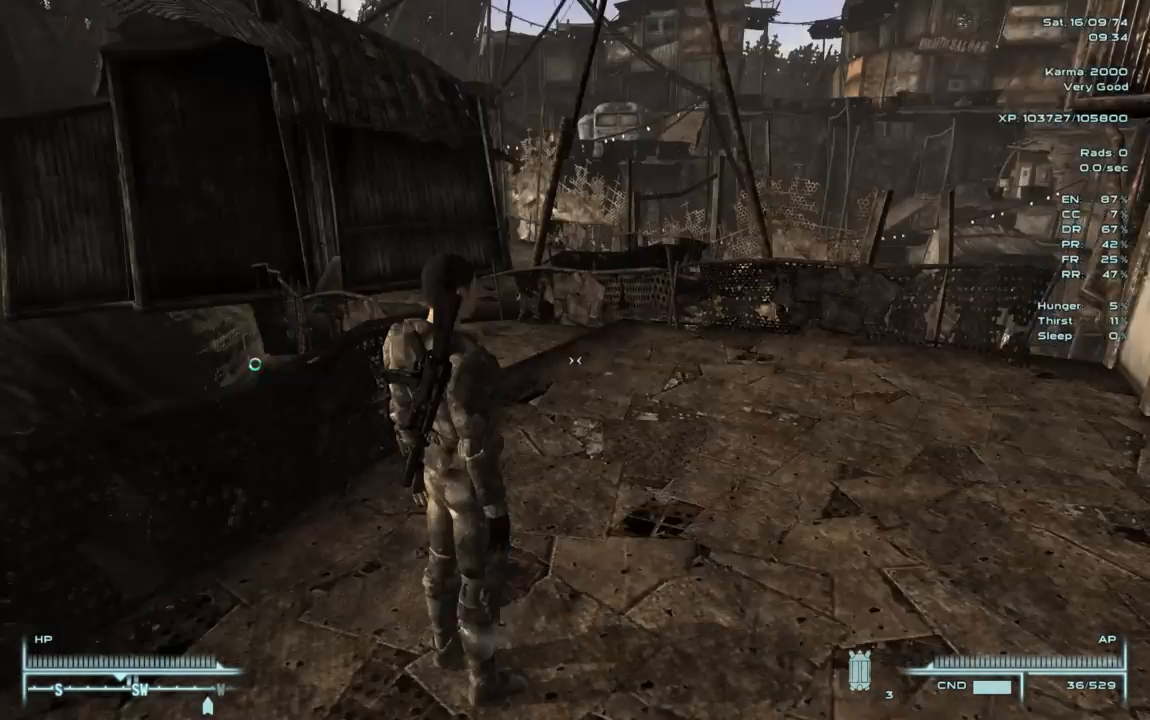
mouse_move(576, 360)
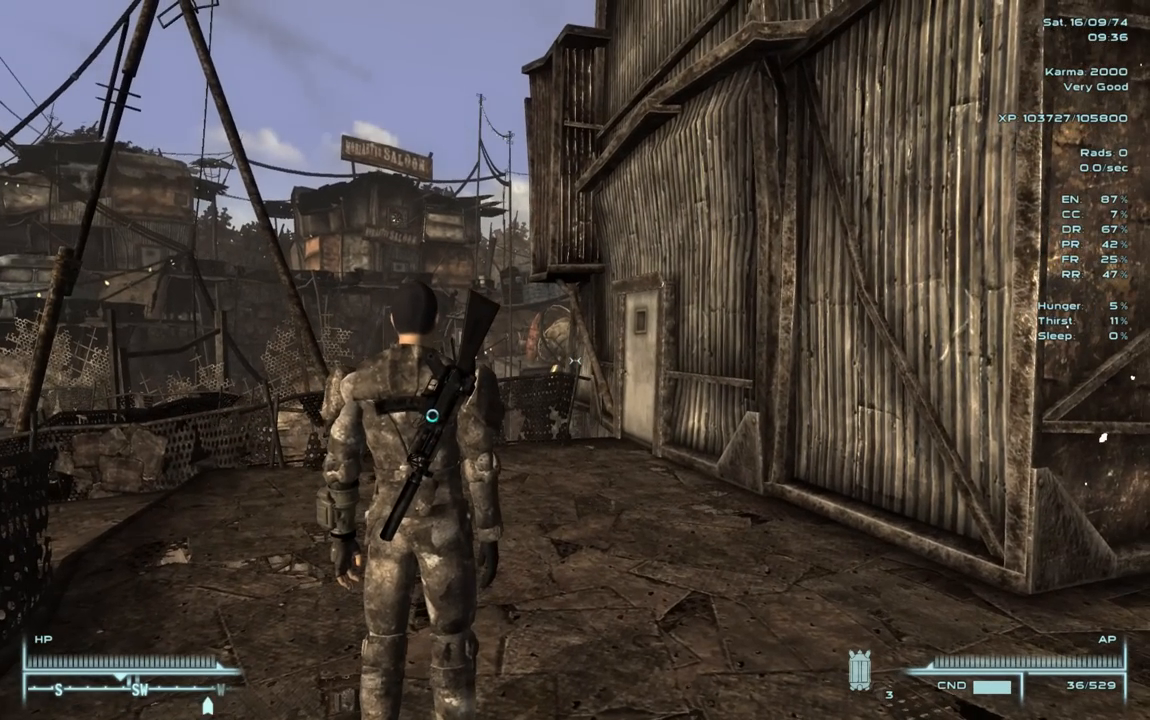
Exit Fallout 3 after checking the armour in Megaton.
key(Escape)
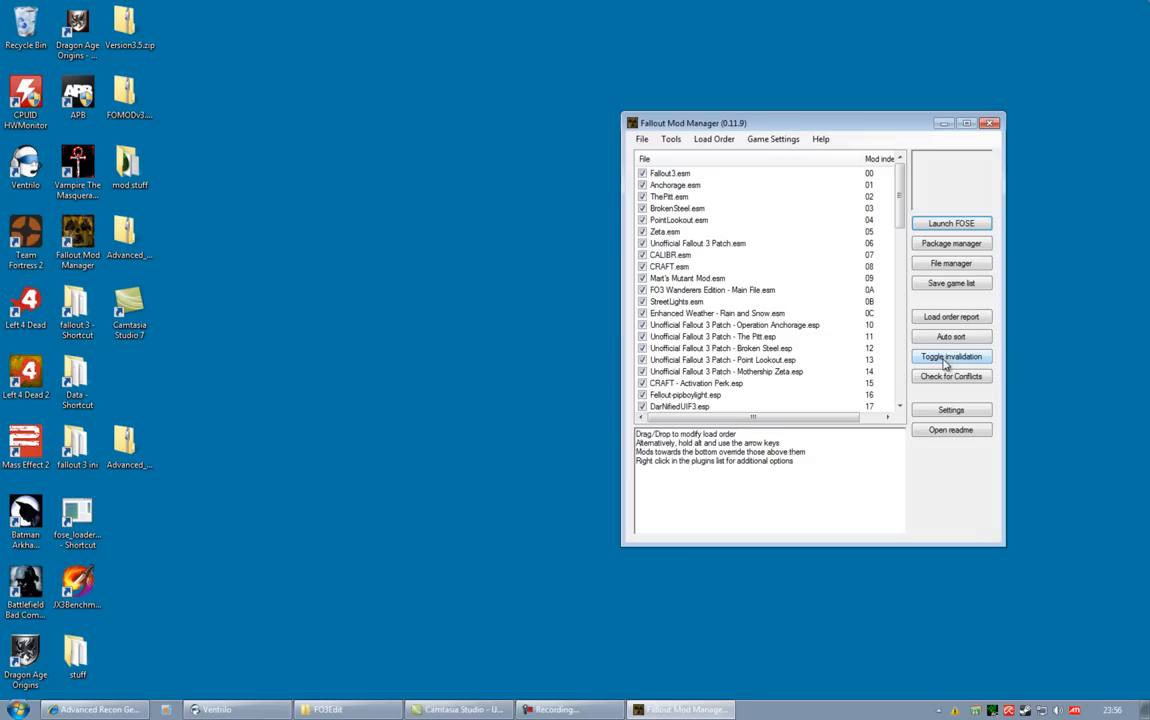
Start Fallout 3 again from Fallout Mod Manager's right-hand buttons.
click(950, 356)
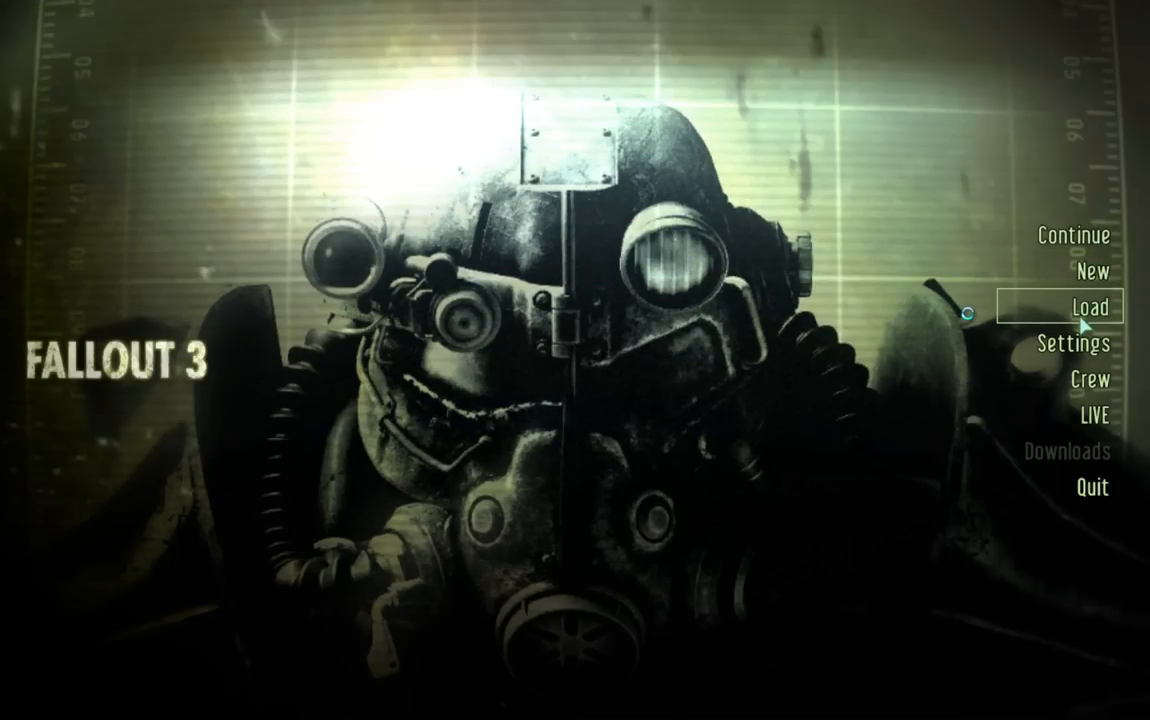
Load the #0436 Megaton save and dismiss the DUIF3 Help notice.
click(1076, 308)
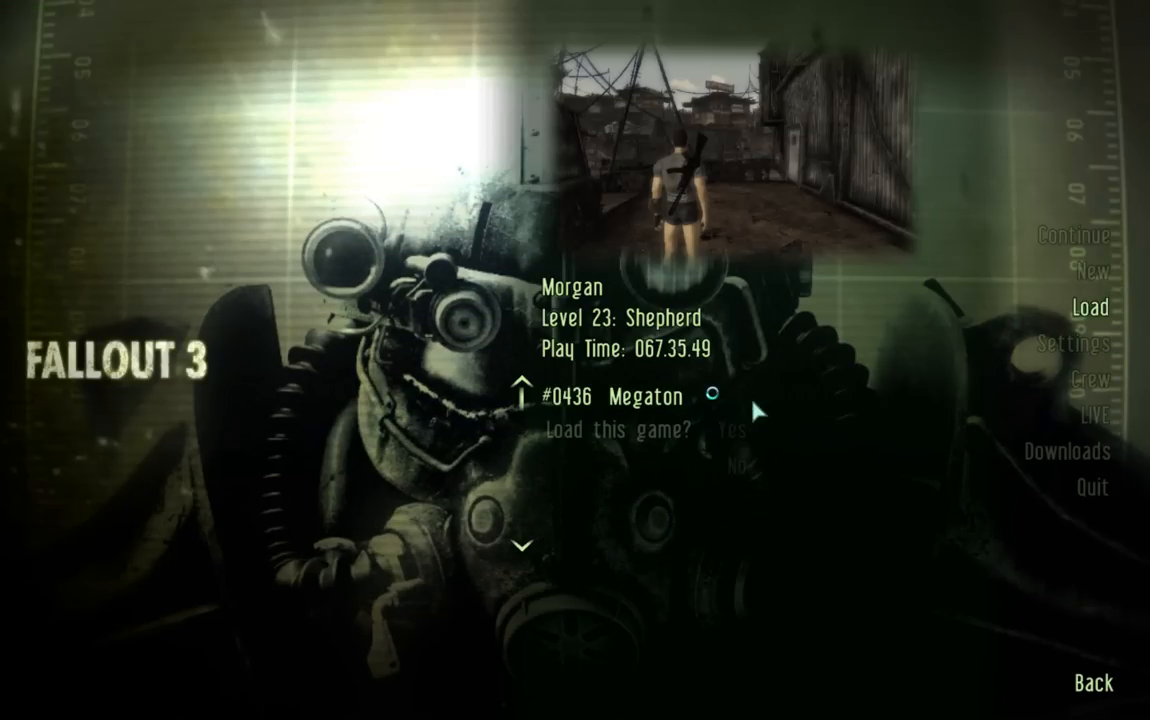
click(716, 432)
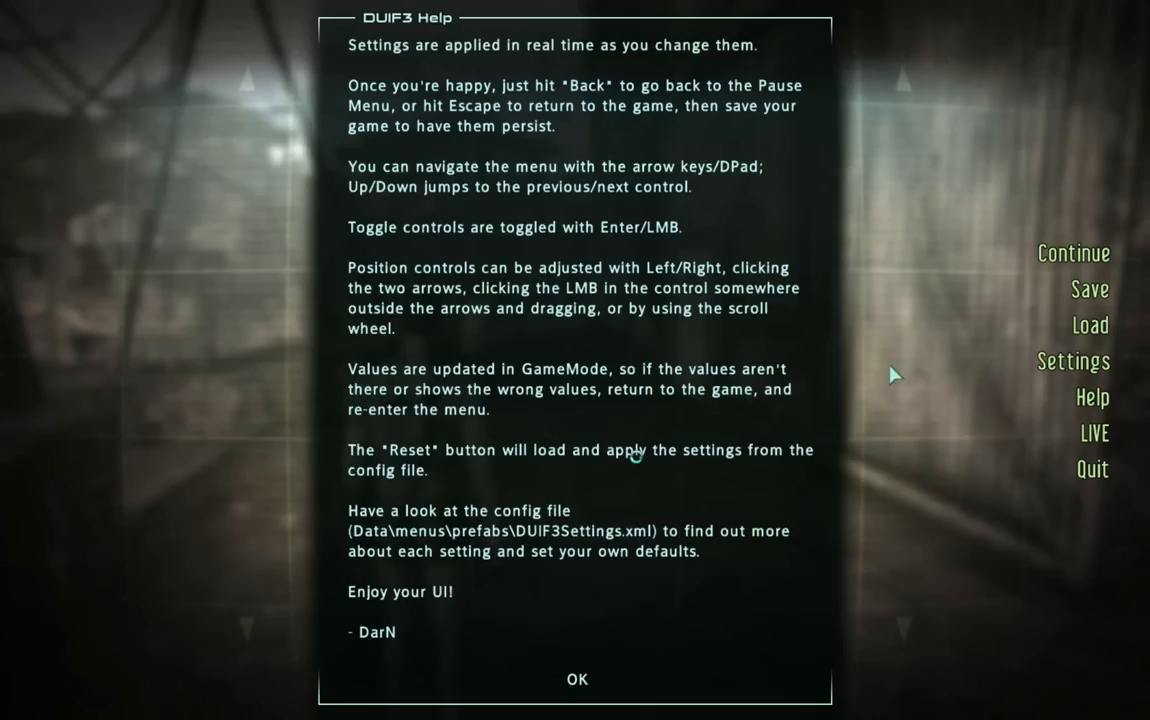
mouse_move(718, 590)
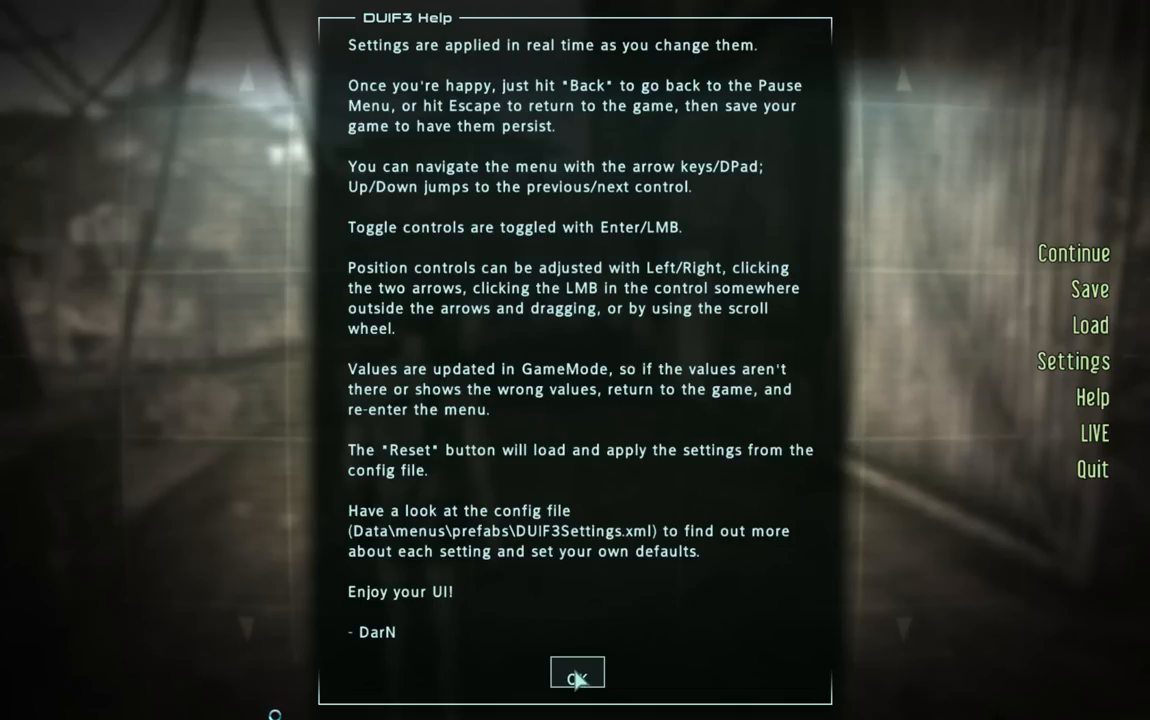
mouse_move(580, 680)
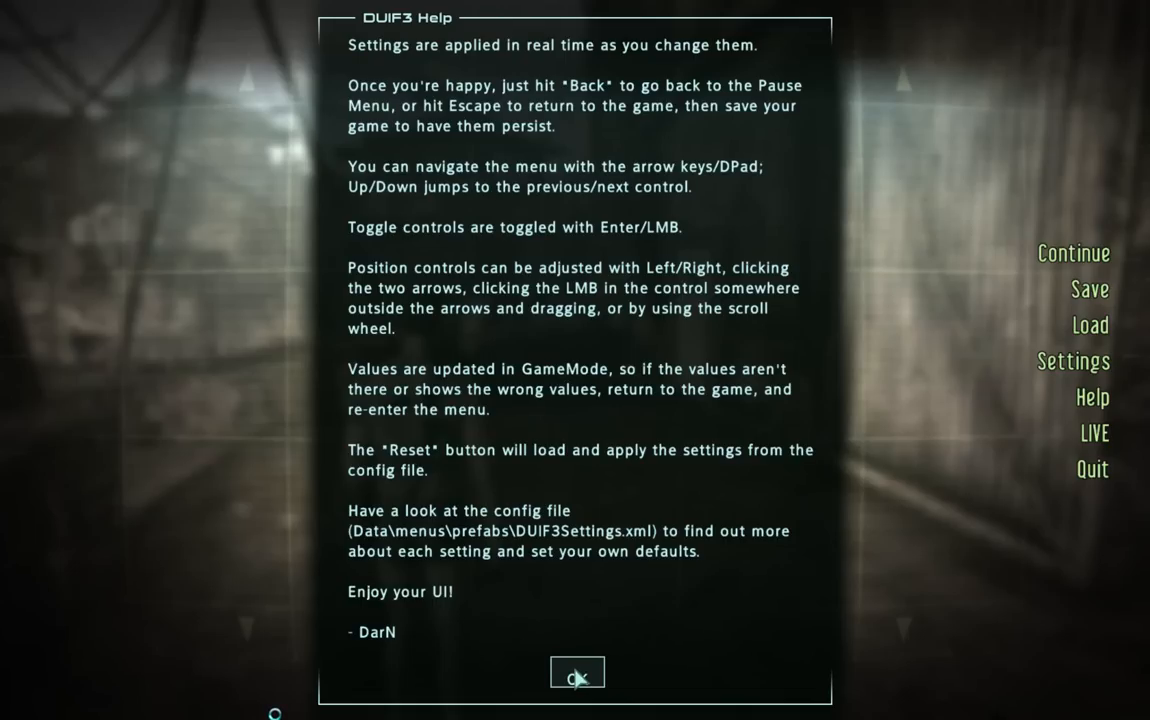
click(576, 672)
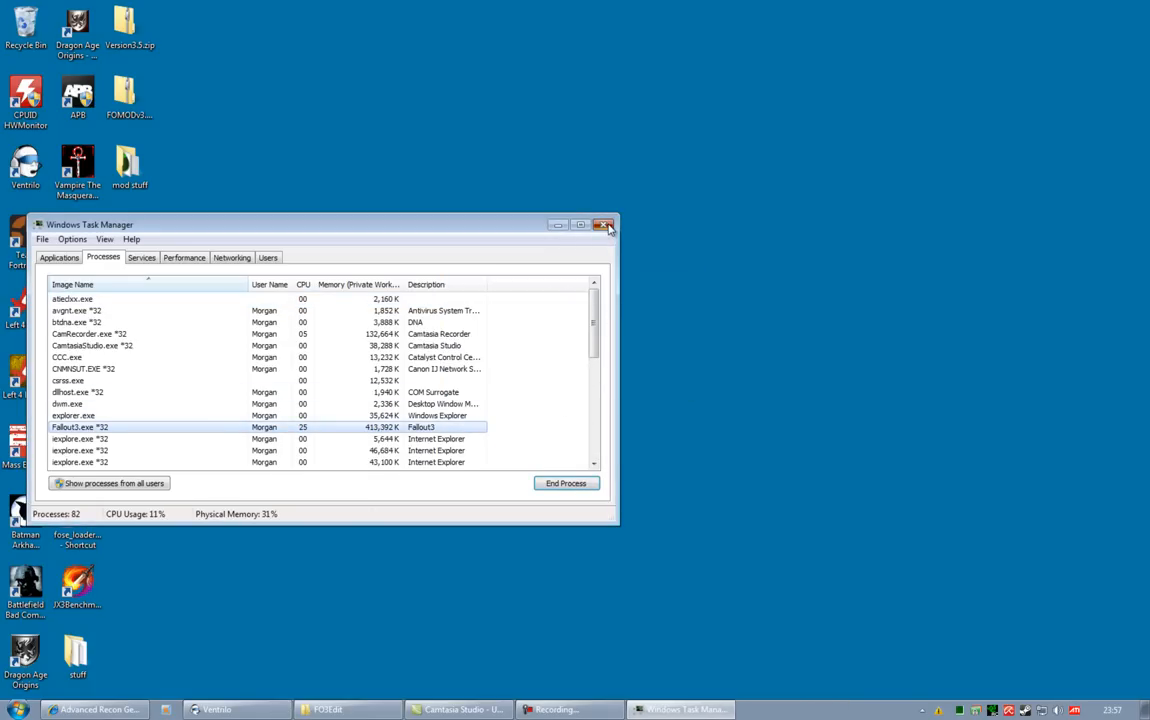
Close Task Manager and open the Fallout 3 install folder in Windows Explorer.
click(606, 224)
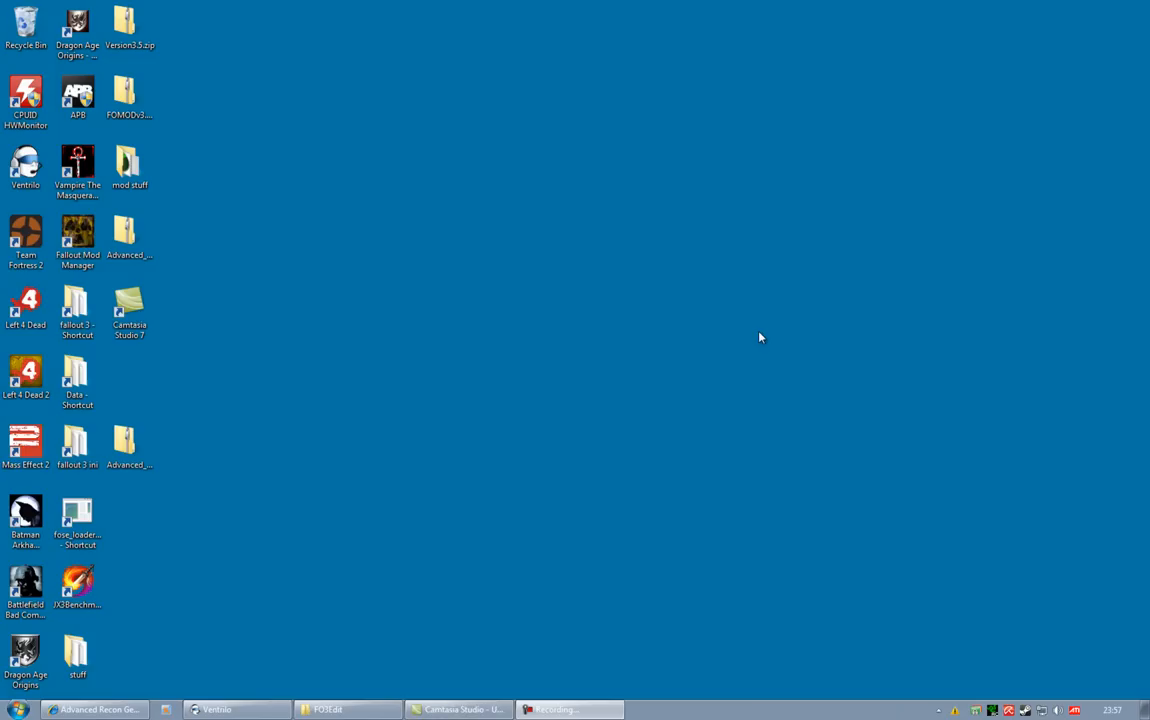
click(128, 312)
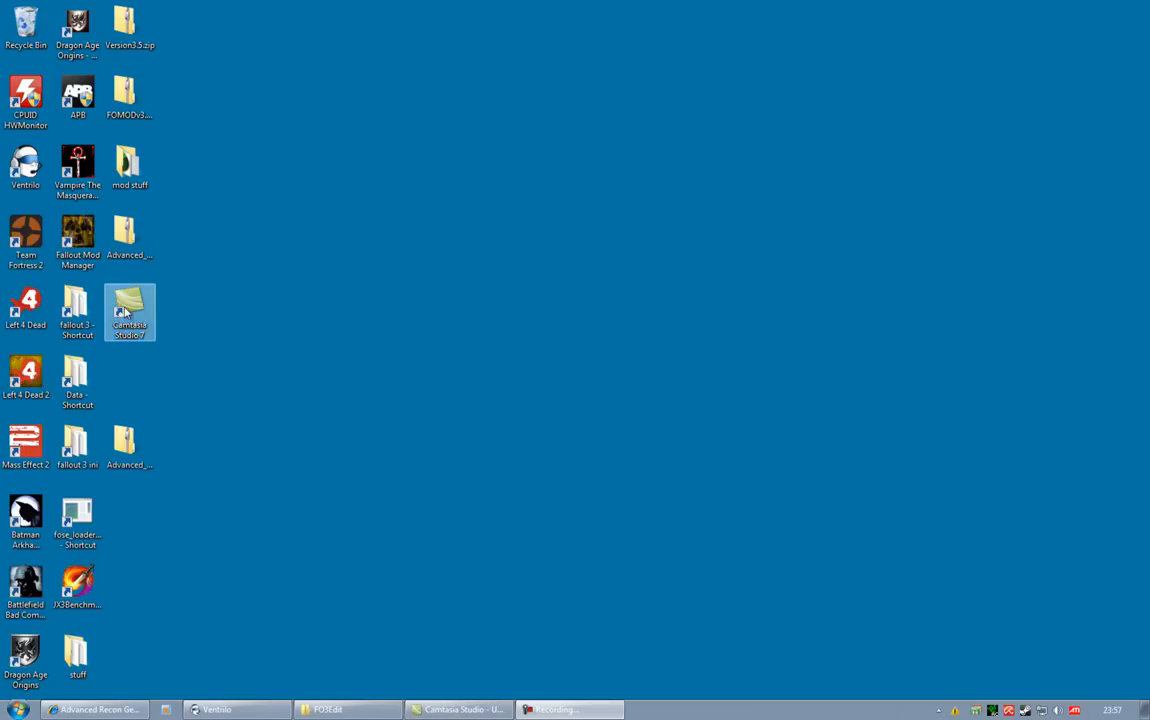
click(600, 264)
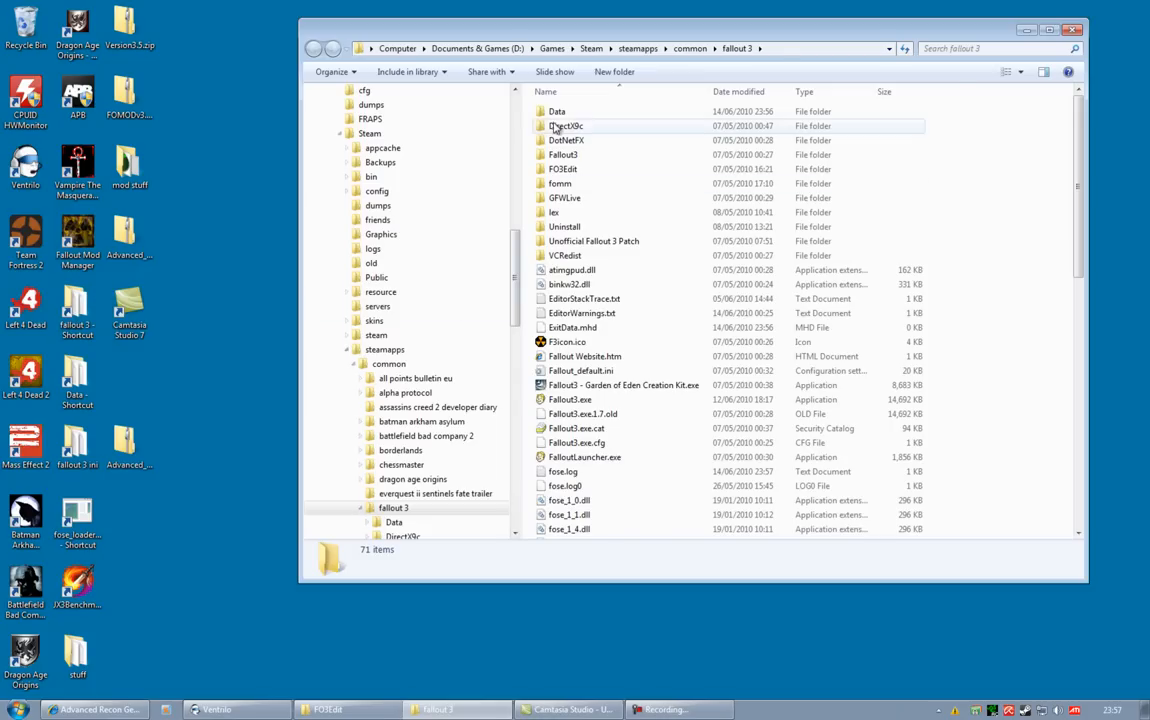
Check the AdvancedRecon folder and its Helm subfolder under Data\Meshes.
double_click(556, 112)
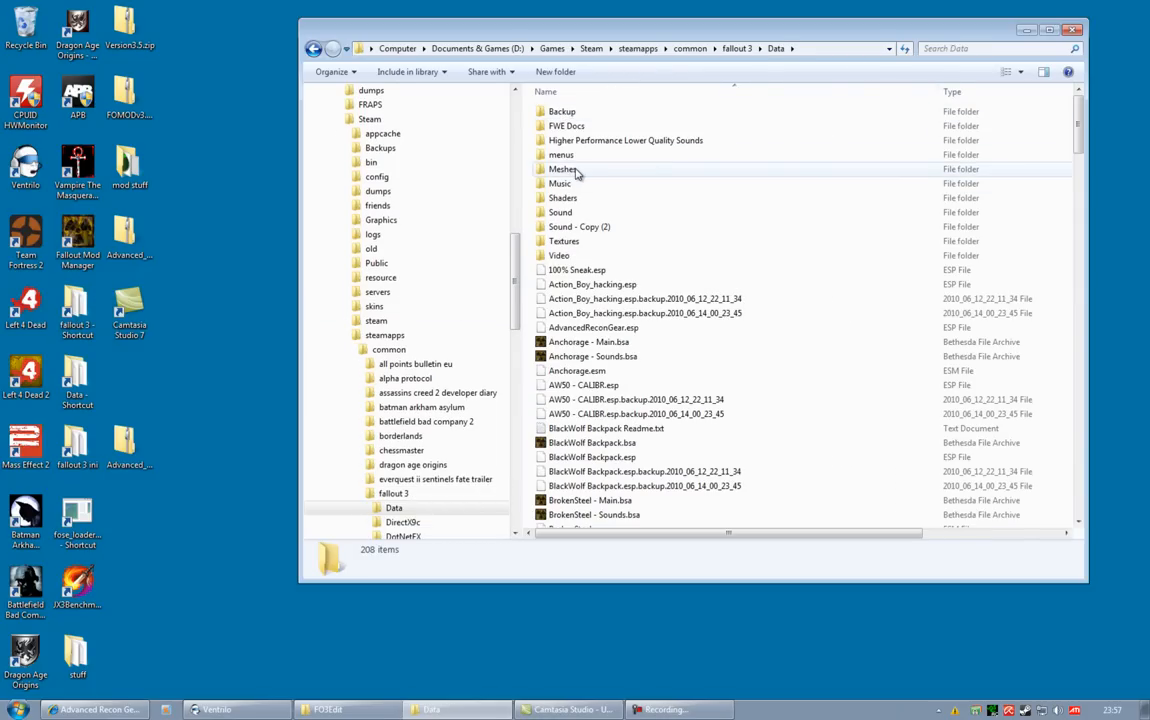
double_click(564, 168)
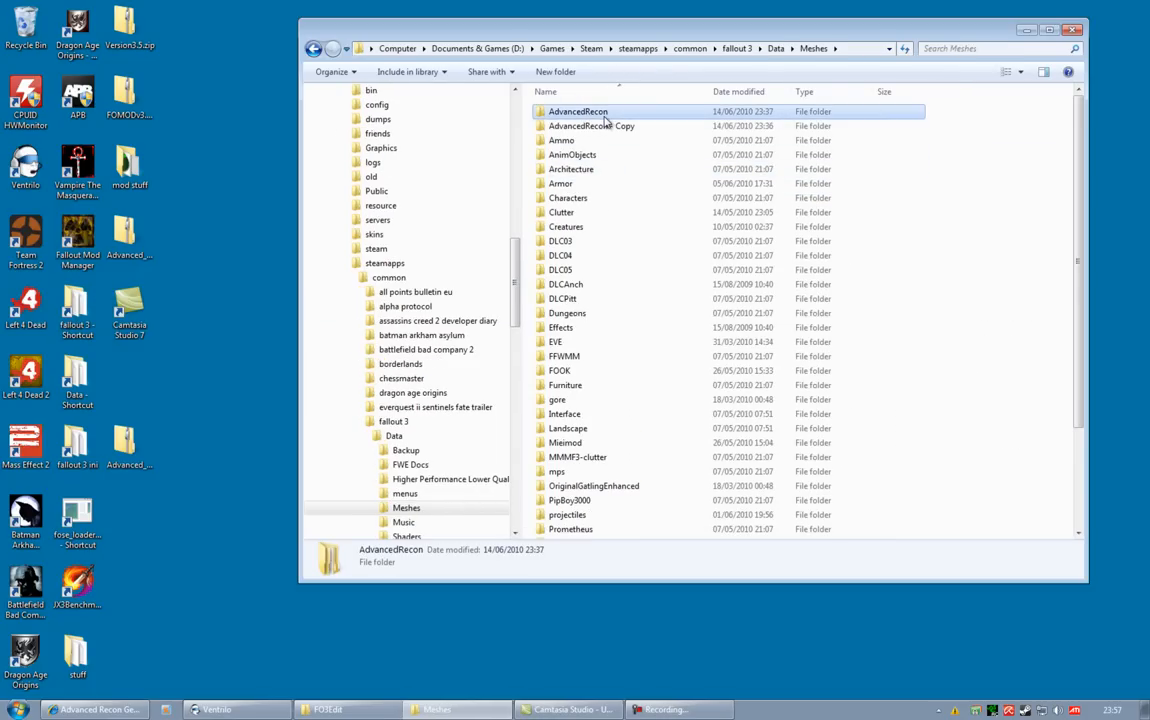
double_click(576, 112)
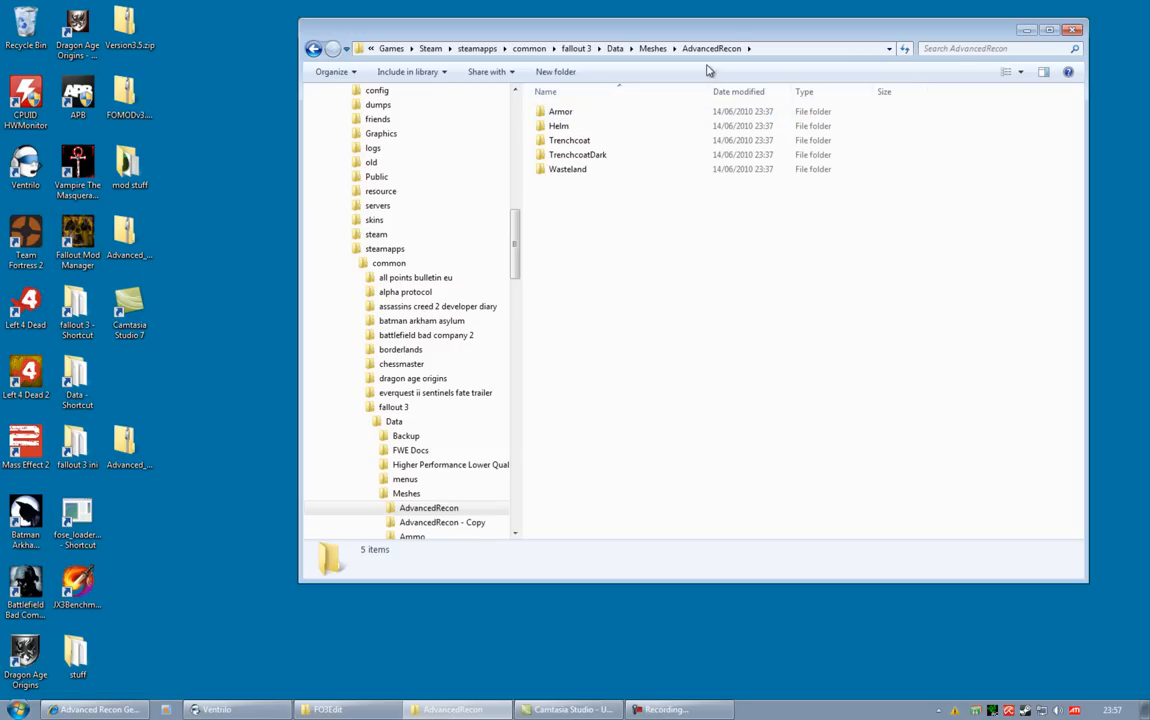
click(560, 124)
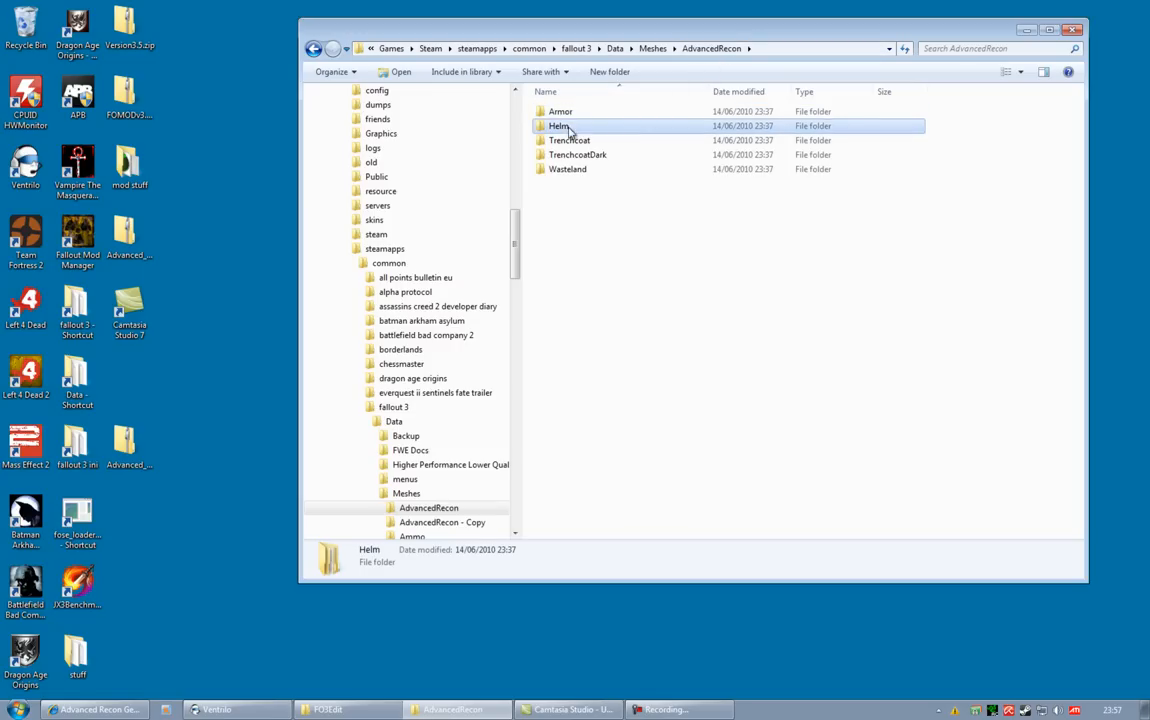
Check the AdvancedRecon folder under Data\Textures, then close the Explorer window.
click(568, 168)
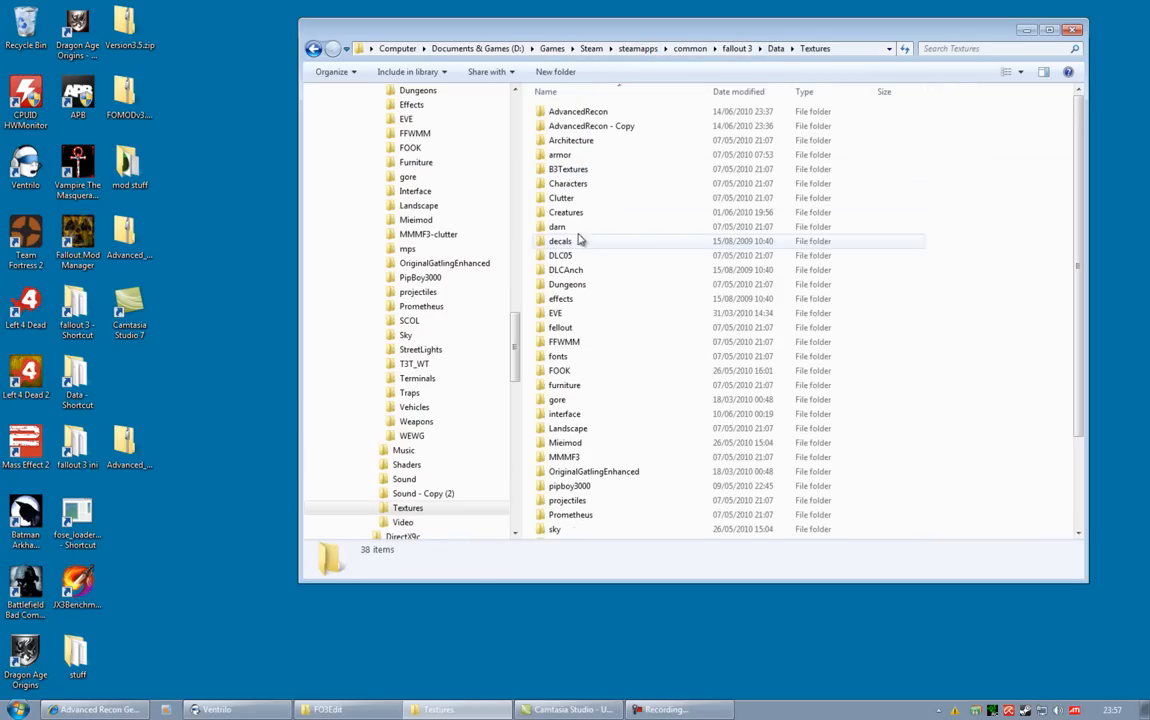
click(578, 112)
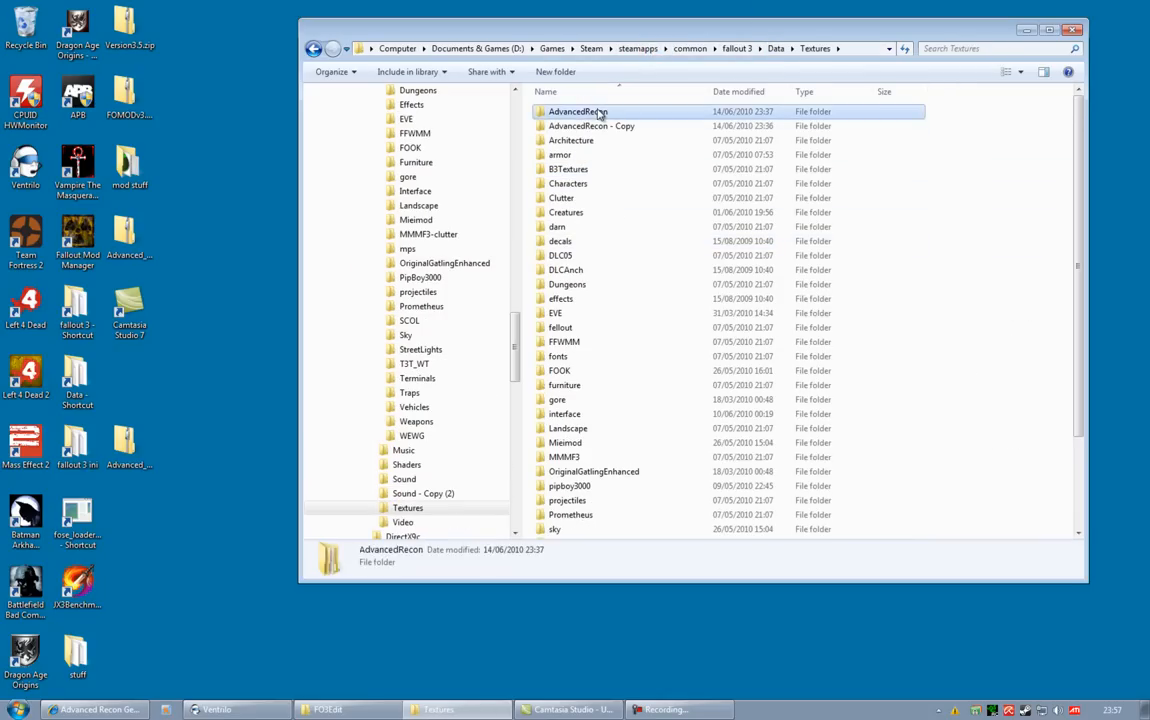
double_click(576, 112)
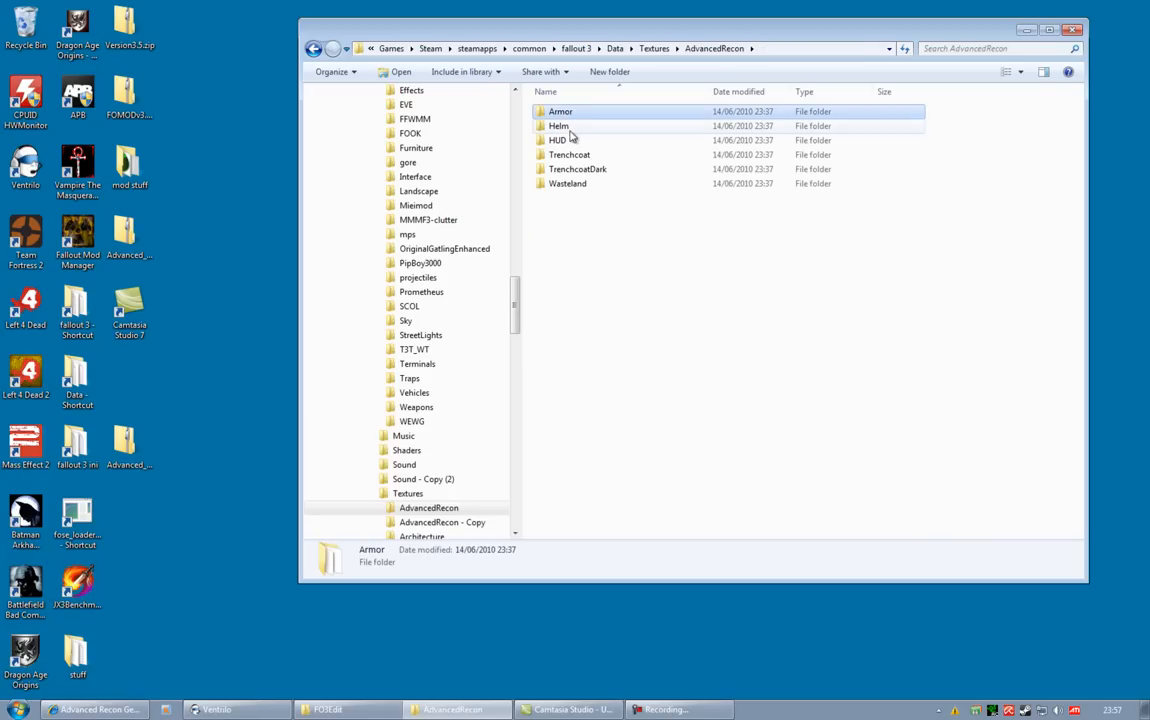
click(576, 168)
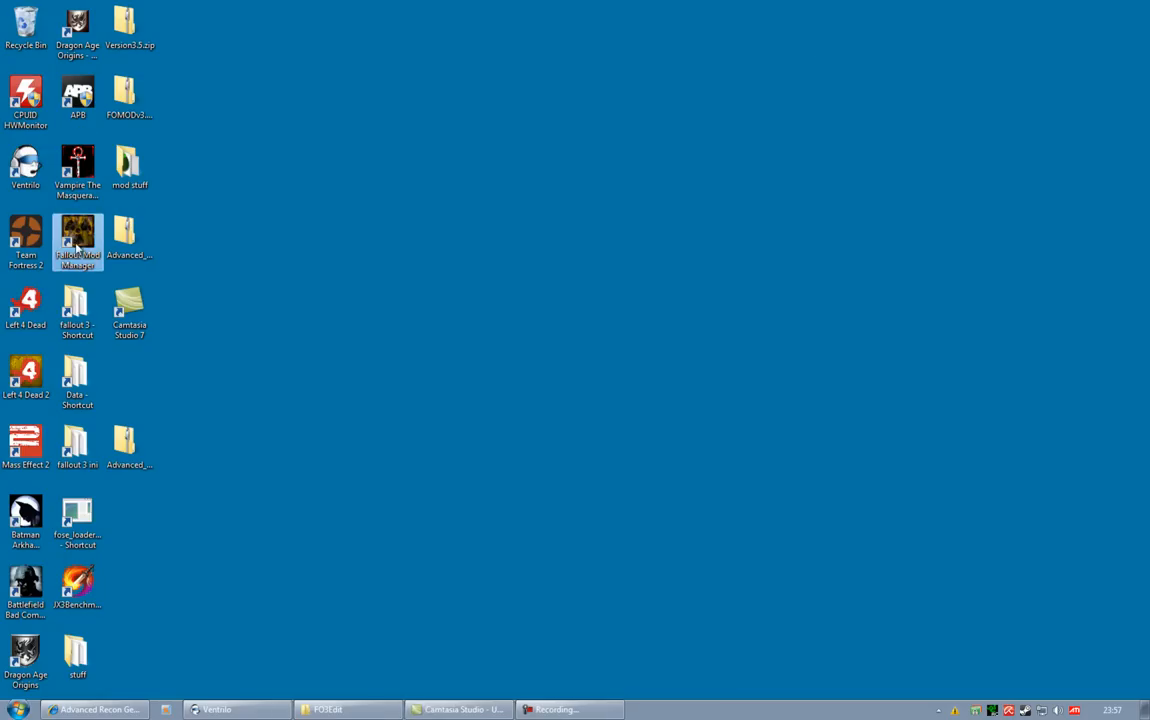
Start FOMM, toggle archive invalidation on then off (confirming removal), and close FOMM.
double_click(76, 240)
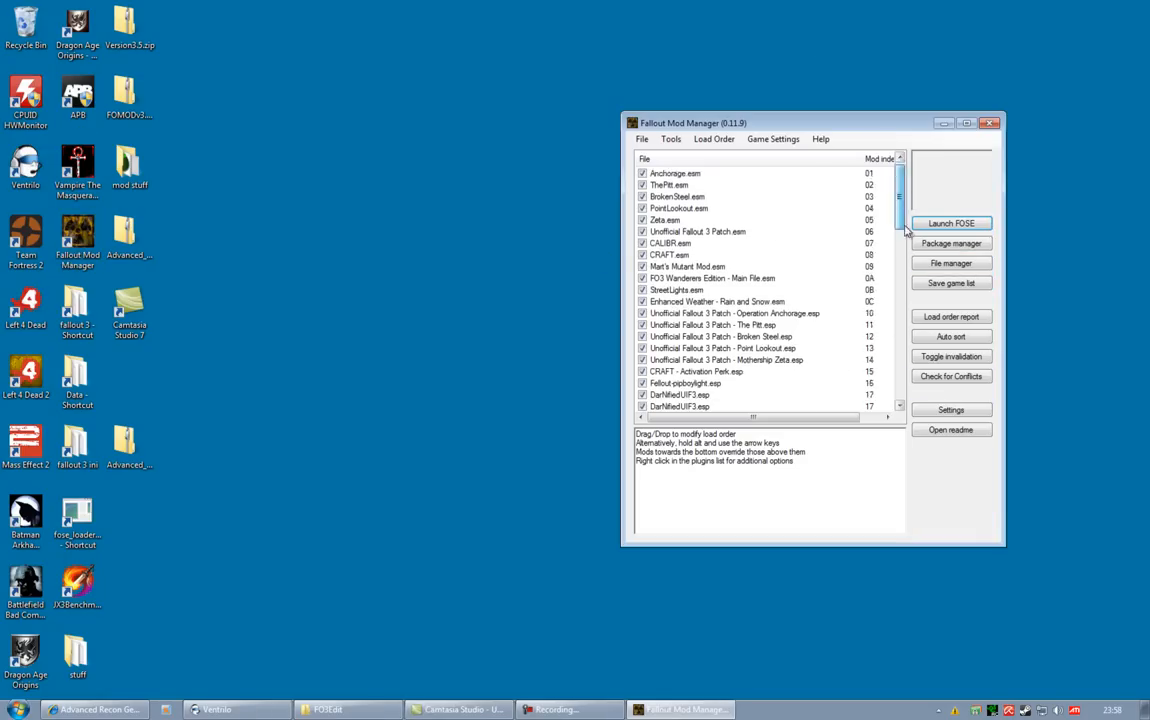
click(950, 356)
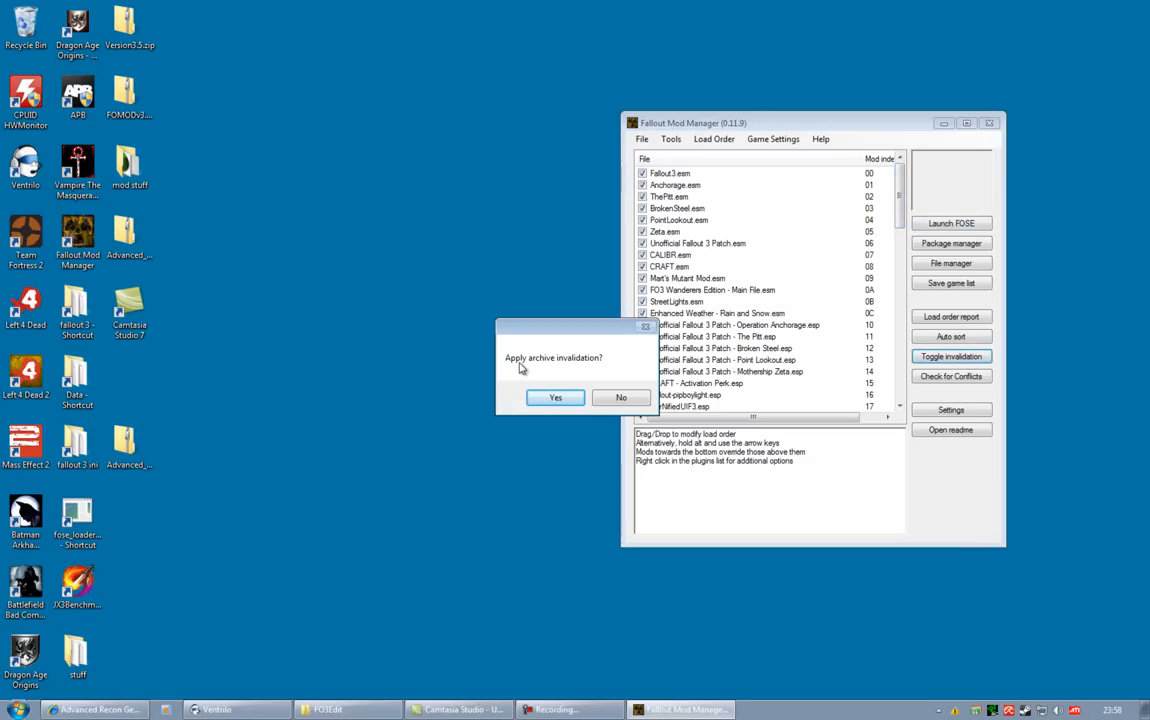
mouse_move(598, 364)
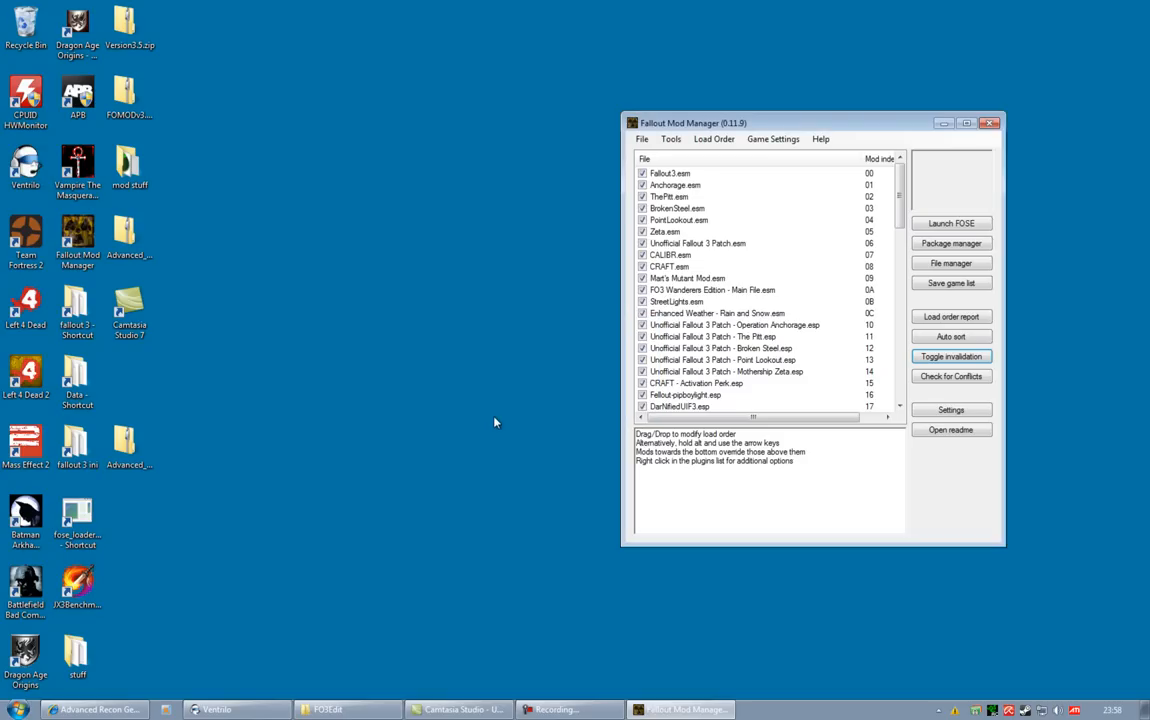
click(950, 356)
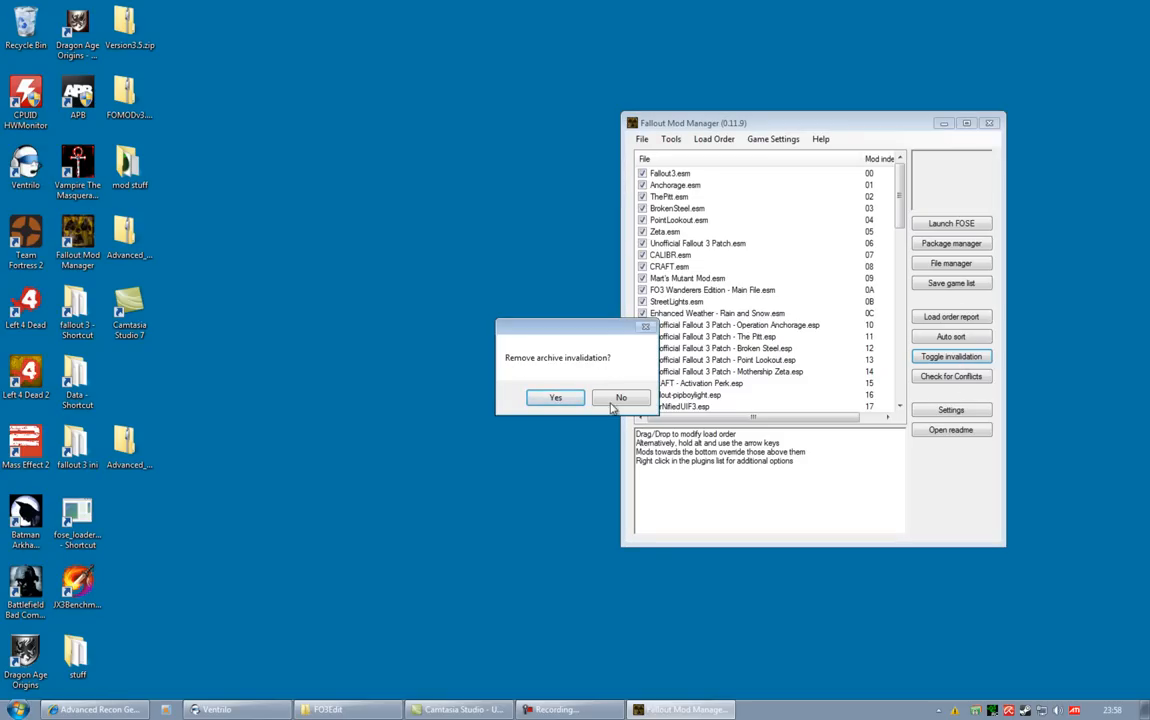
click(620, 396)
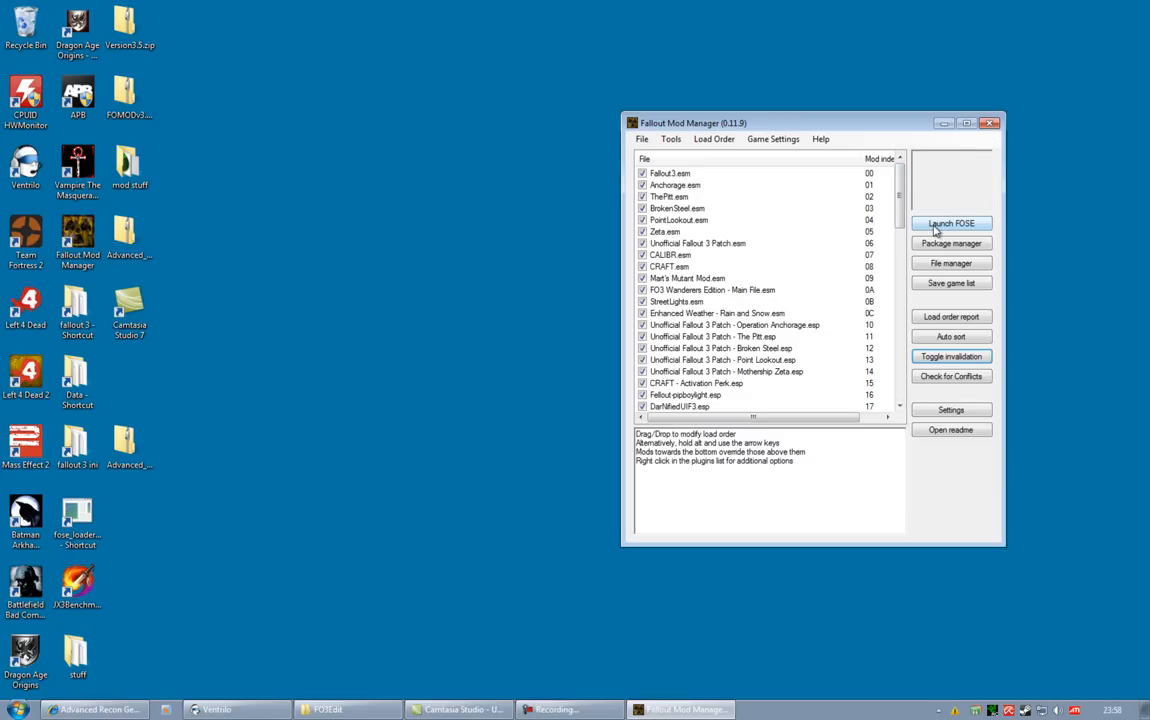
mouse_move(968, 230)
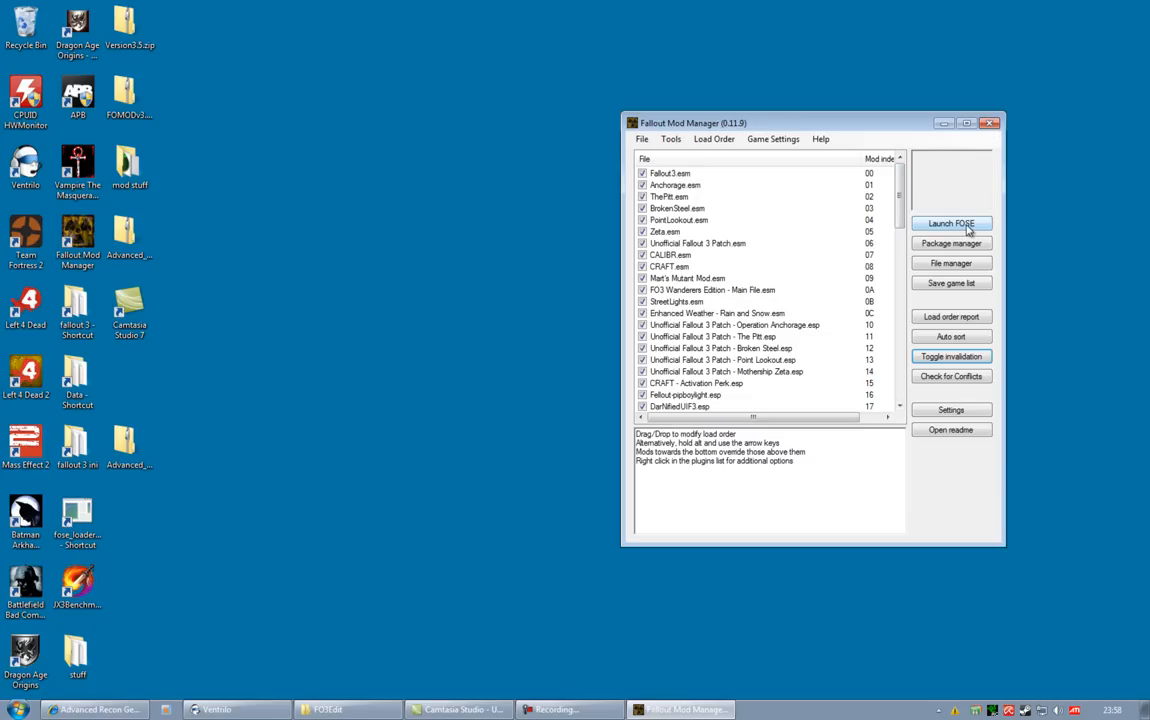
mouse_move(944, 224)
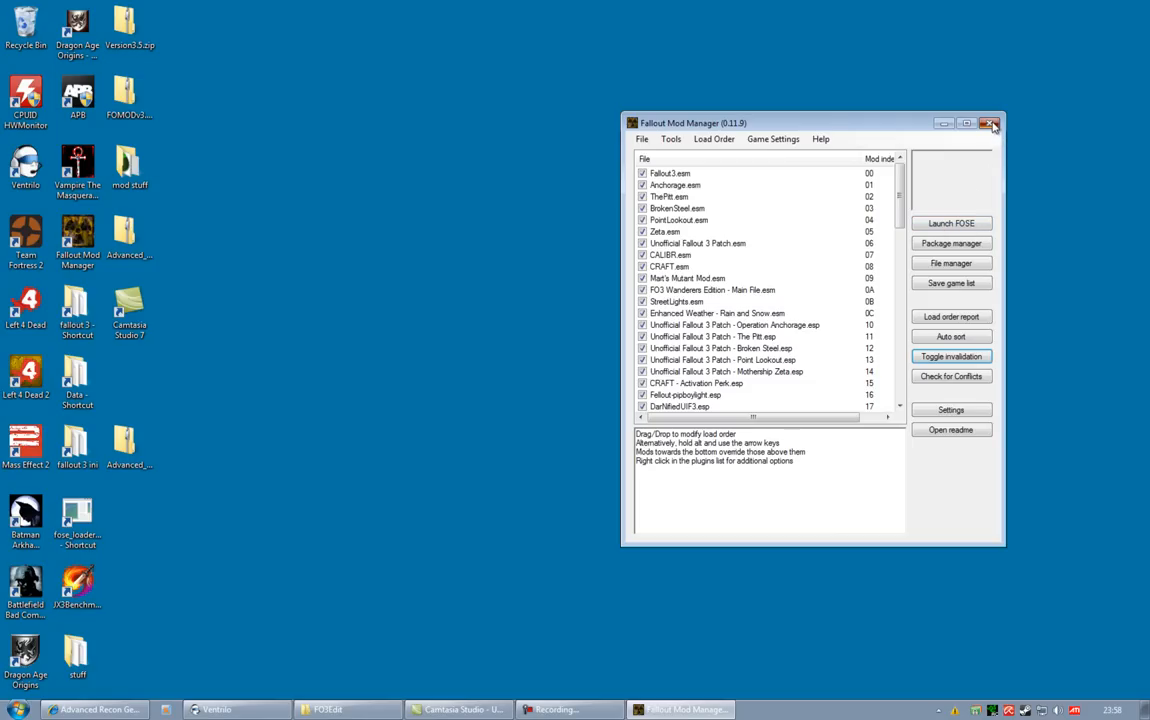
click(994, 122)
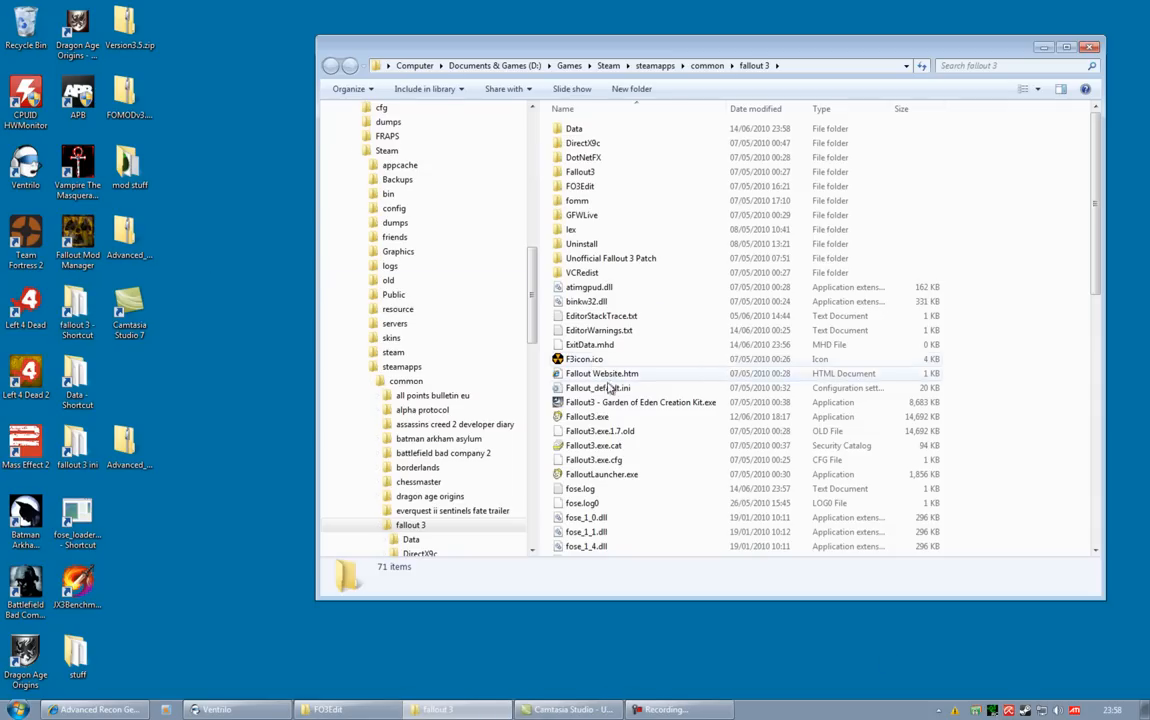
Run FalloutLauncher.exe from the fallout 3 folder and hit PLAY to start the game without FOSE.
click(600, 474)
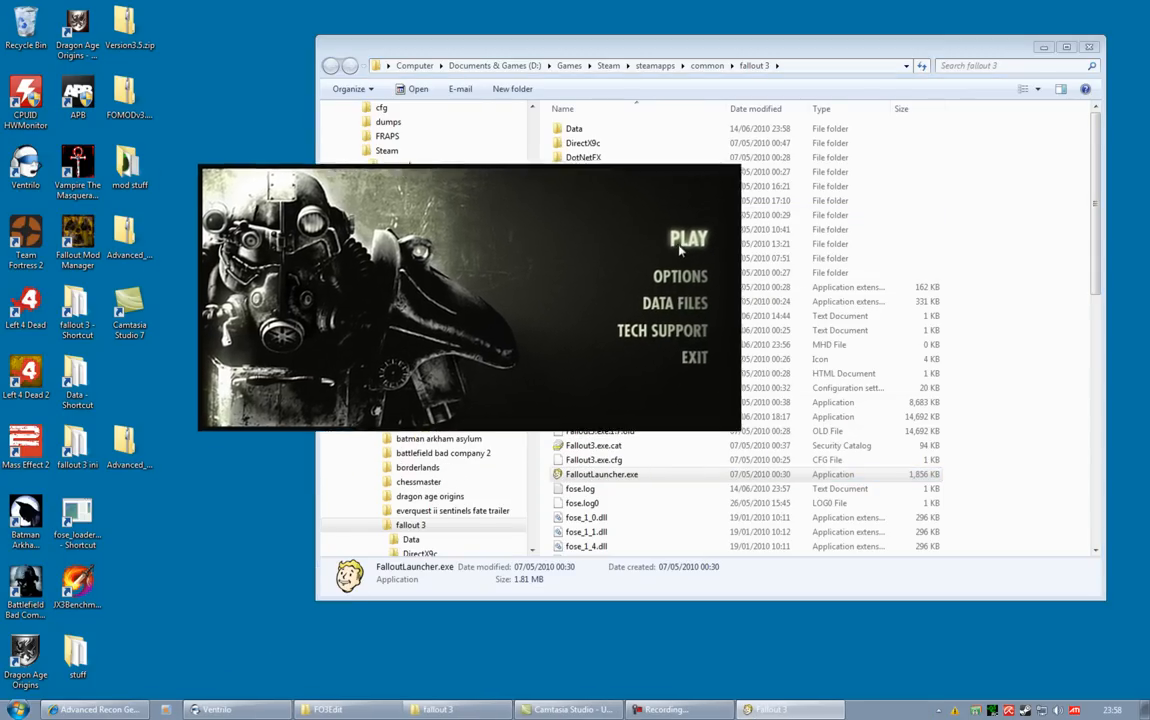
click(688, 238)
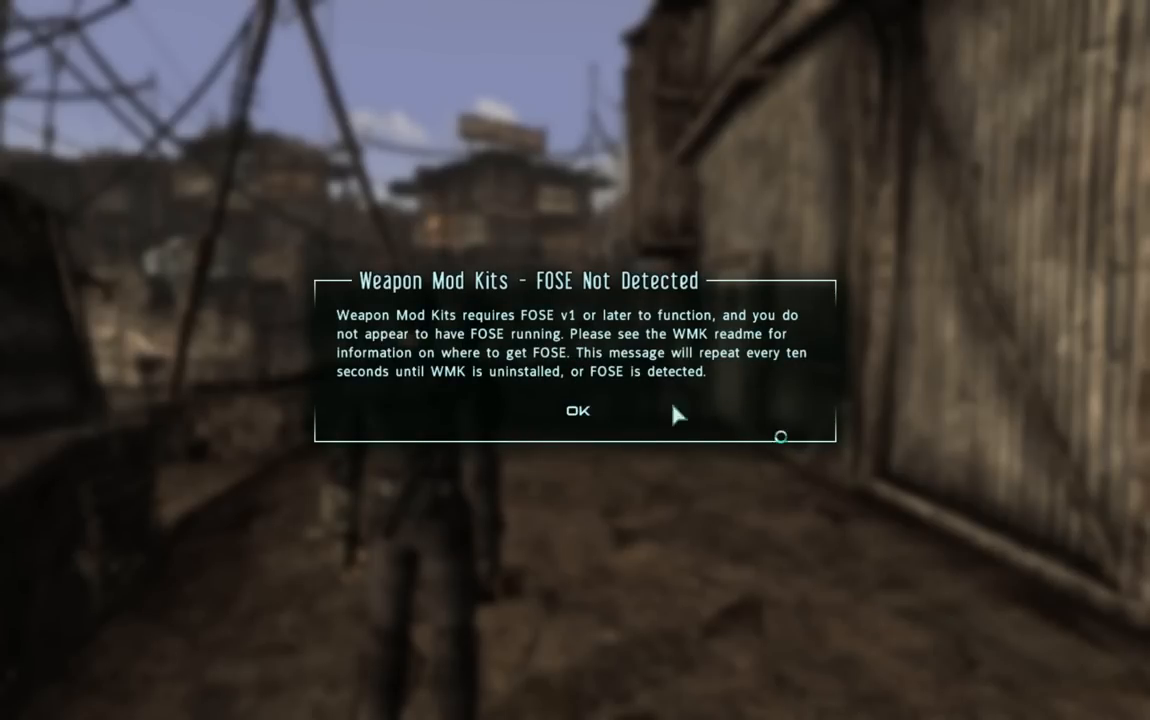
Dismiss the Weapon Mod Kits FOSE Not Detected warnings and confirm quitting Fallout 3.
click(576, 412)
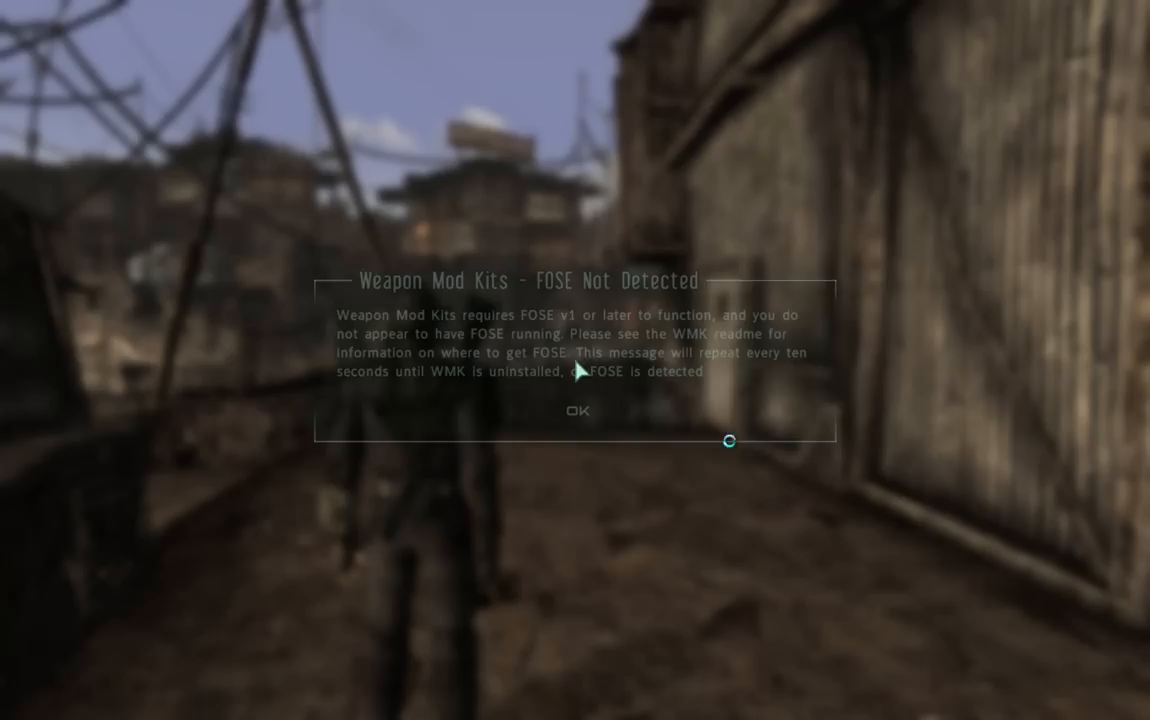
click(576, 410)
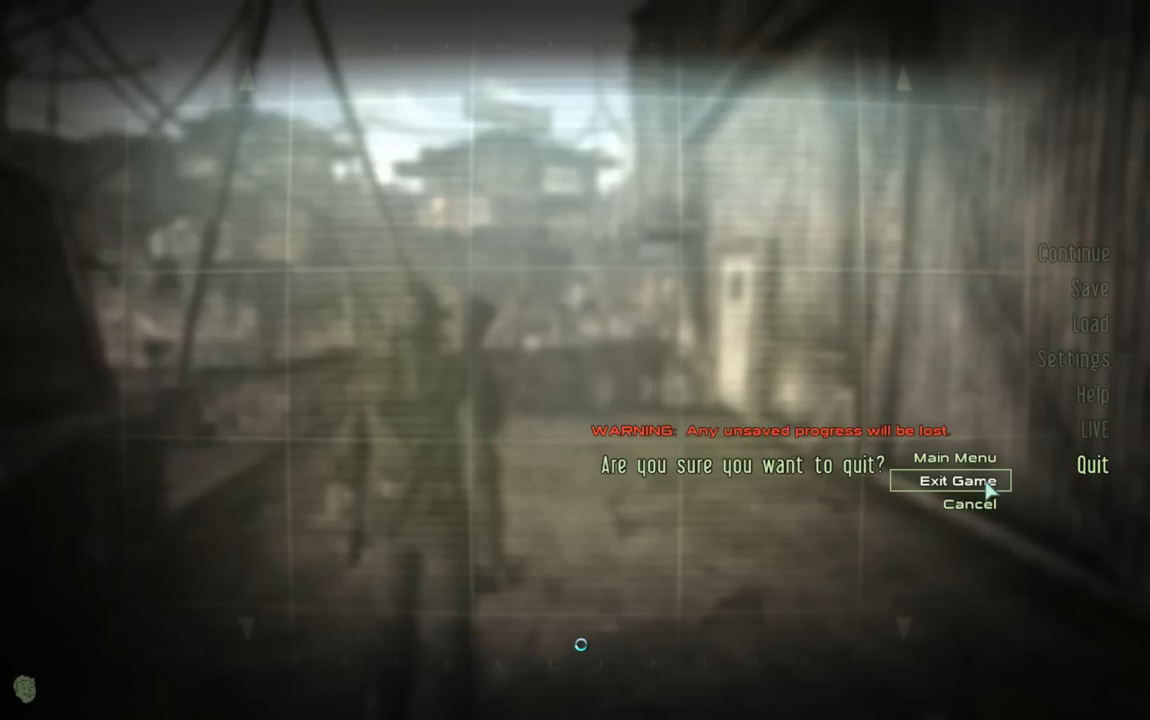
click(956, 480)
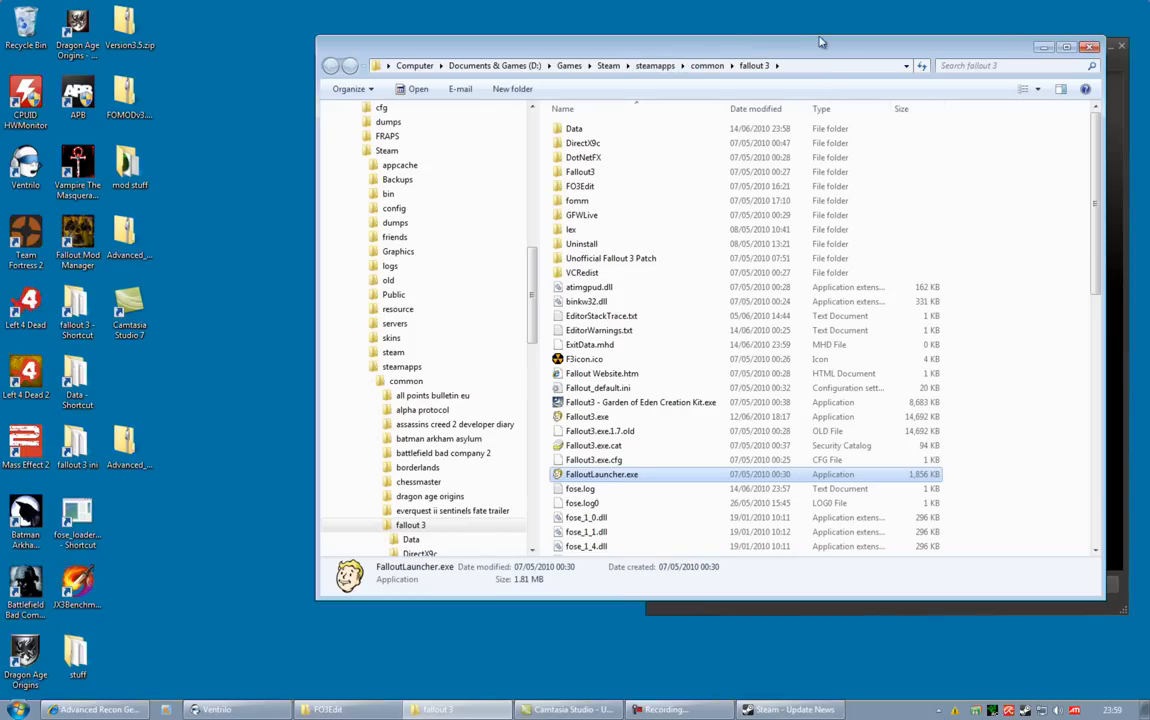
mouse_move(680, 48)
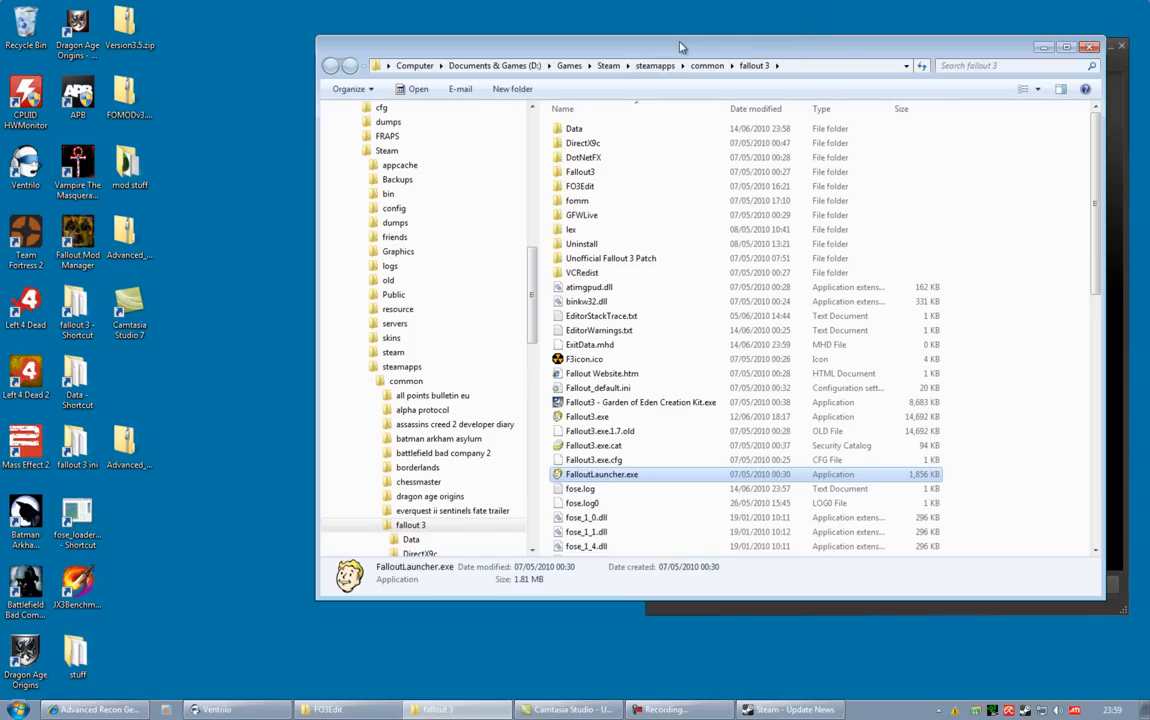